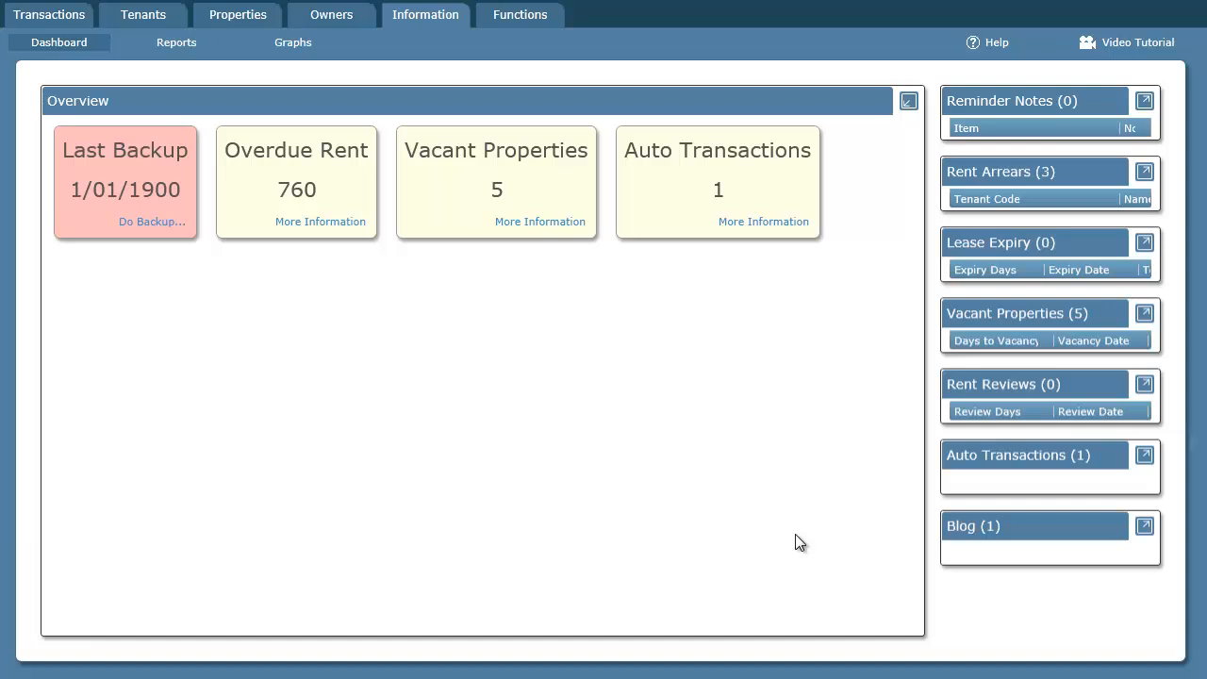
{"action": "mouse_move", "coordinate": [611, 273]}
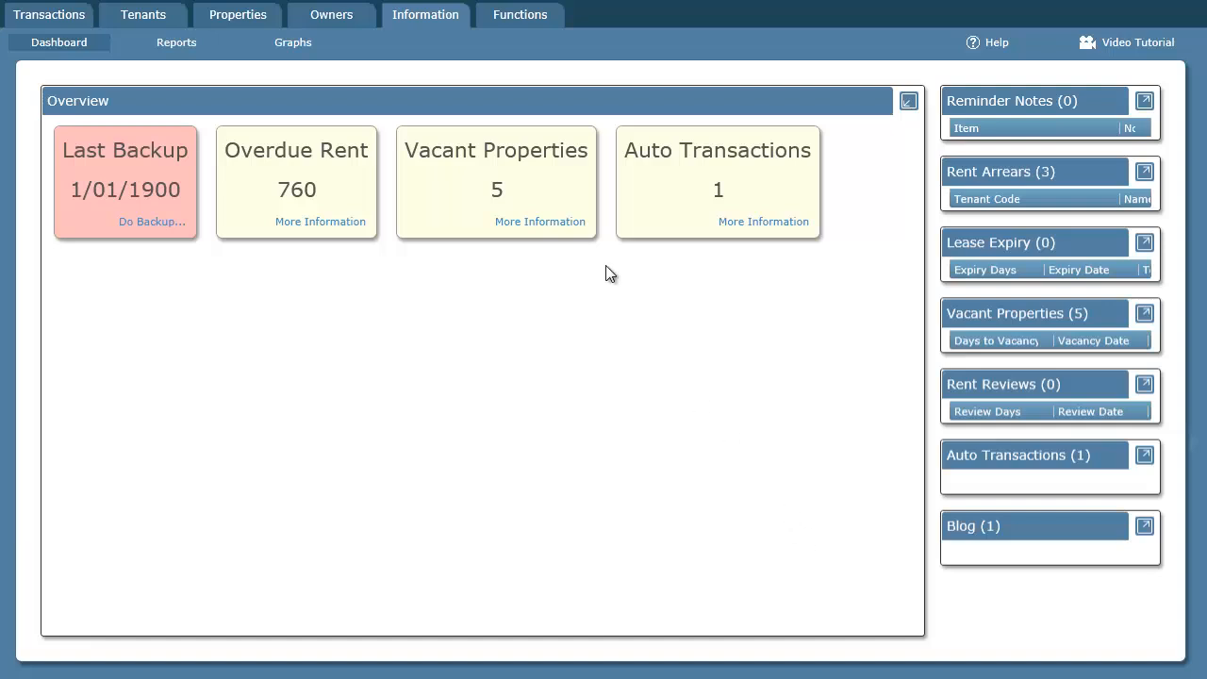
Step: Switch from the dashboard to the Functions setup list
{"action": "left_click", "coordinate": [521, 15]}
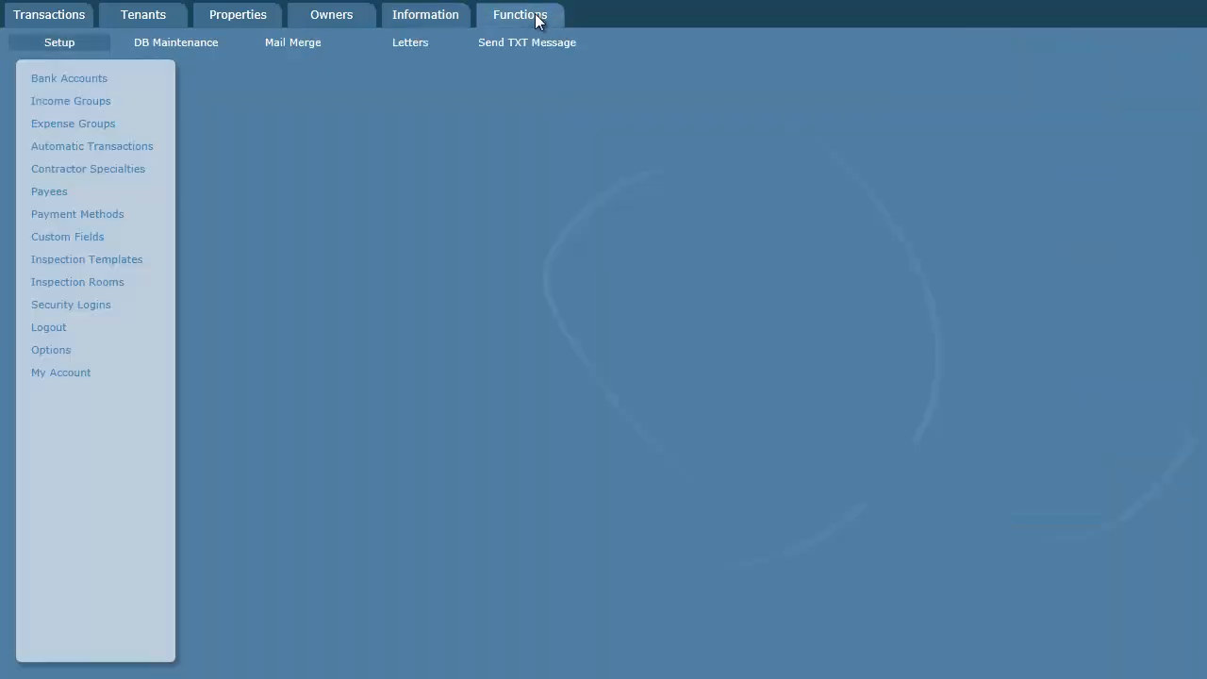
Step: Enable charging late fees in the Options Late Fee Setup
{"action": "left_click", "coordinate": [50, 349]}
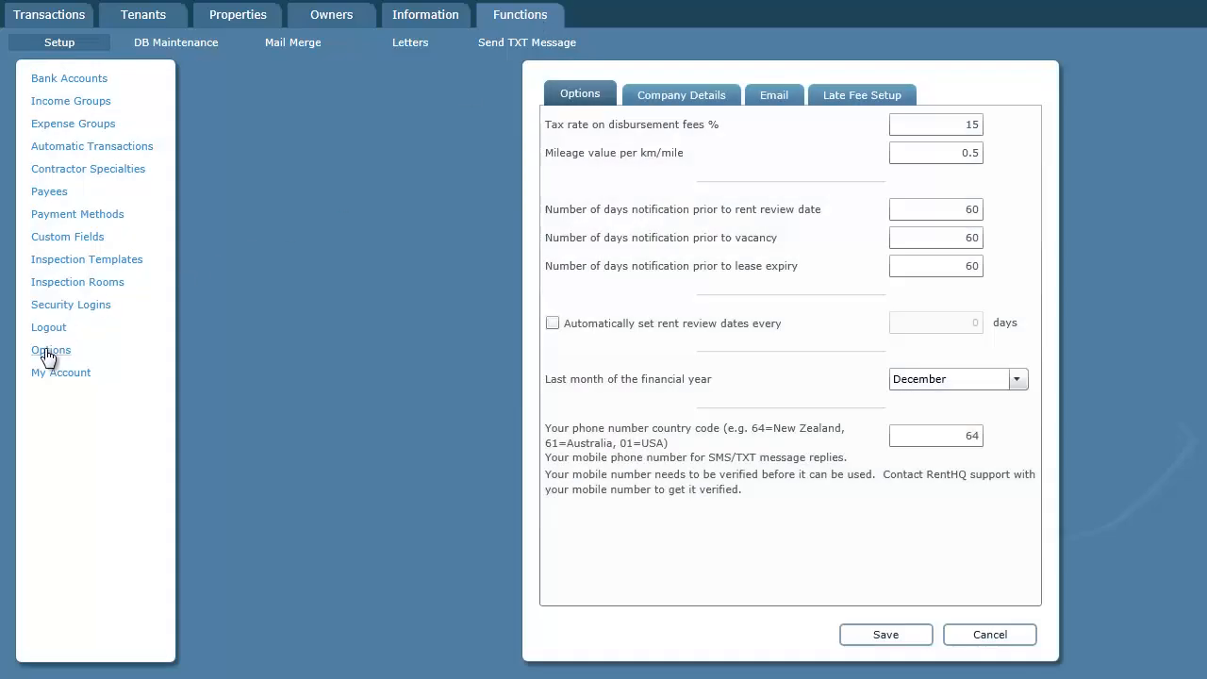
{"action": "left_click", "coordinate": [860, 95]}
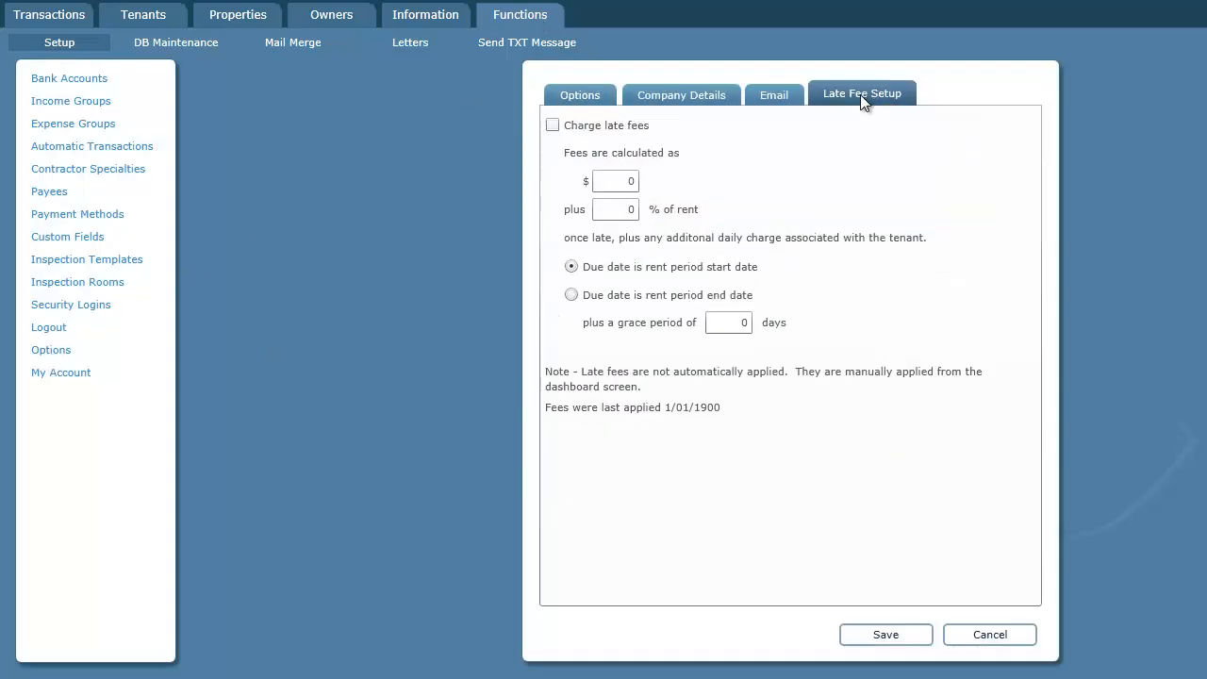
{"action": "left_click", "coordinate": [552, 124]}
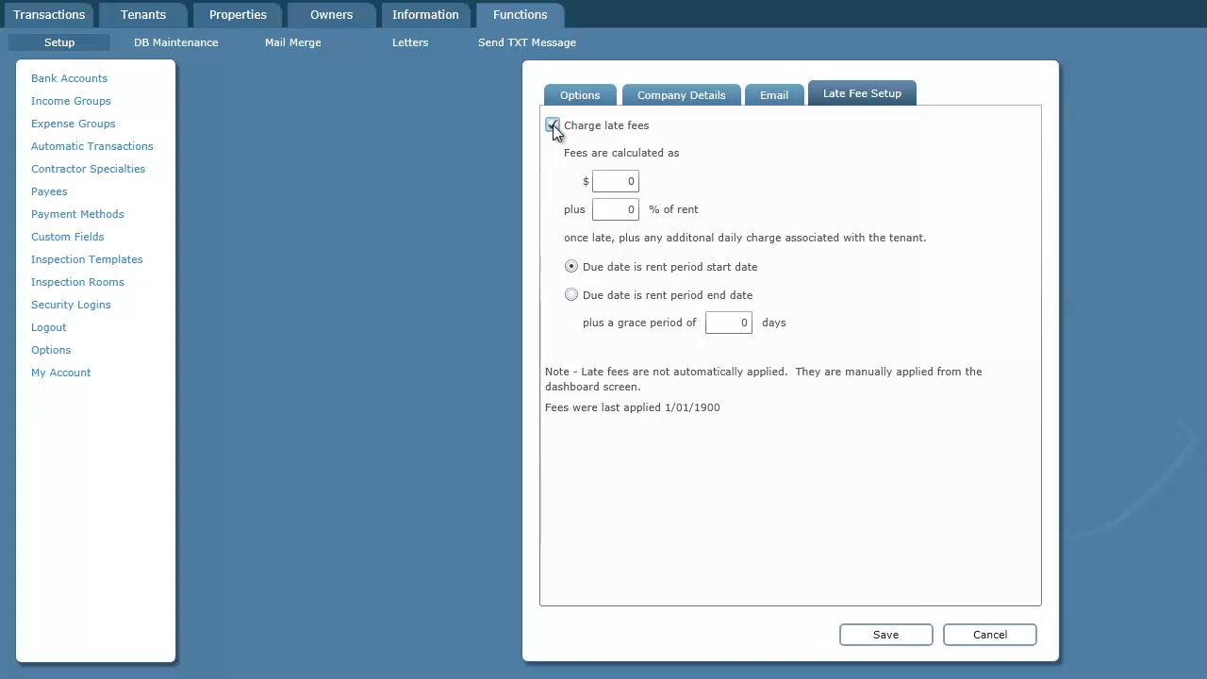
{"action": "left_click", "coordinate": [553, 124]}
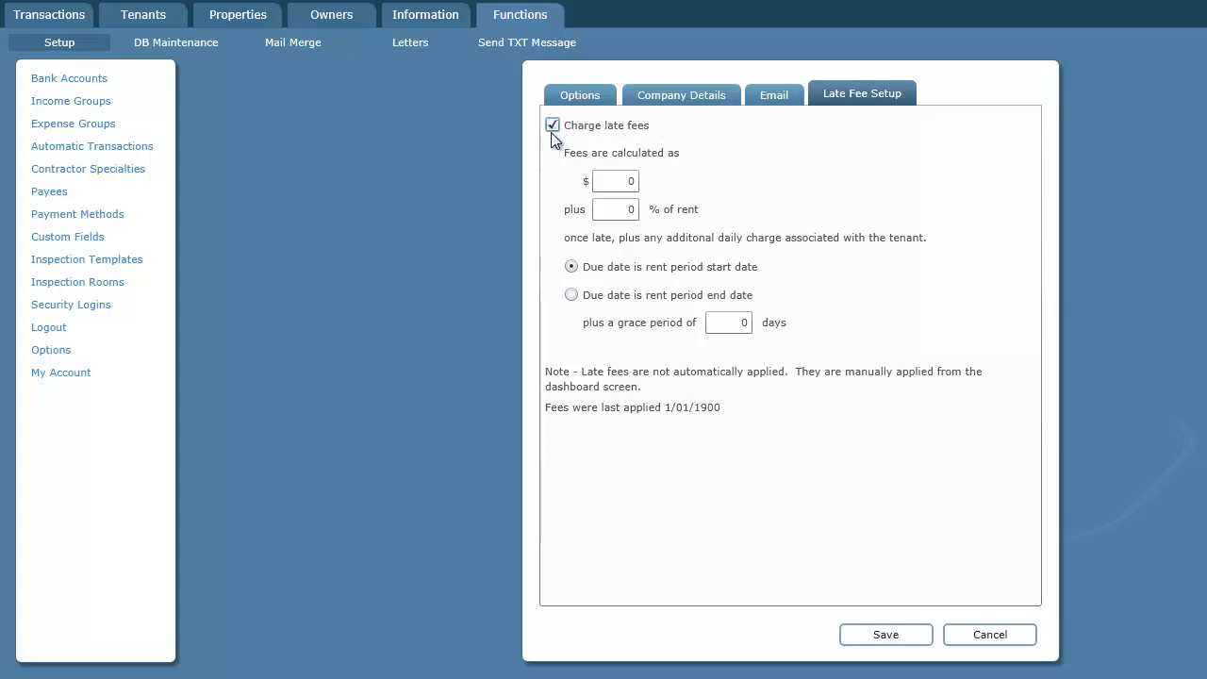
{"action": "mouse_move", "coordinate": [659, 168]}
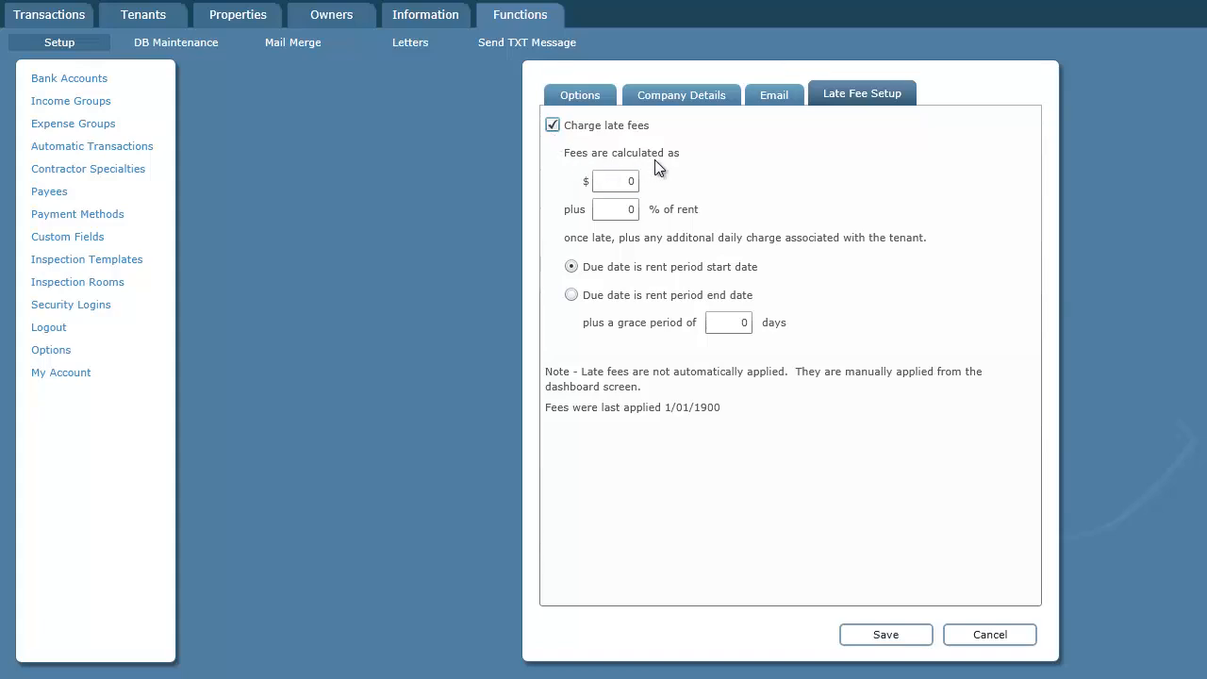
Step: Set the late fee to $10 plus 2% of rent with a 10-day grace period and save
{"action": "left_click", "coordinate": [615, 181]}
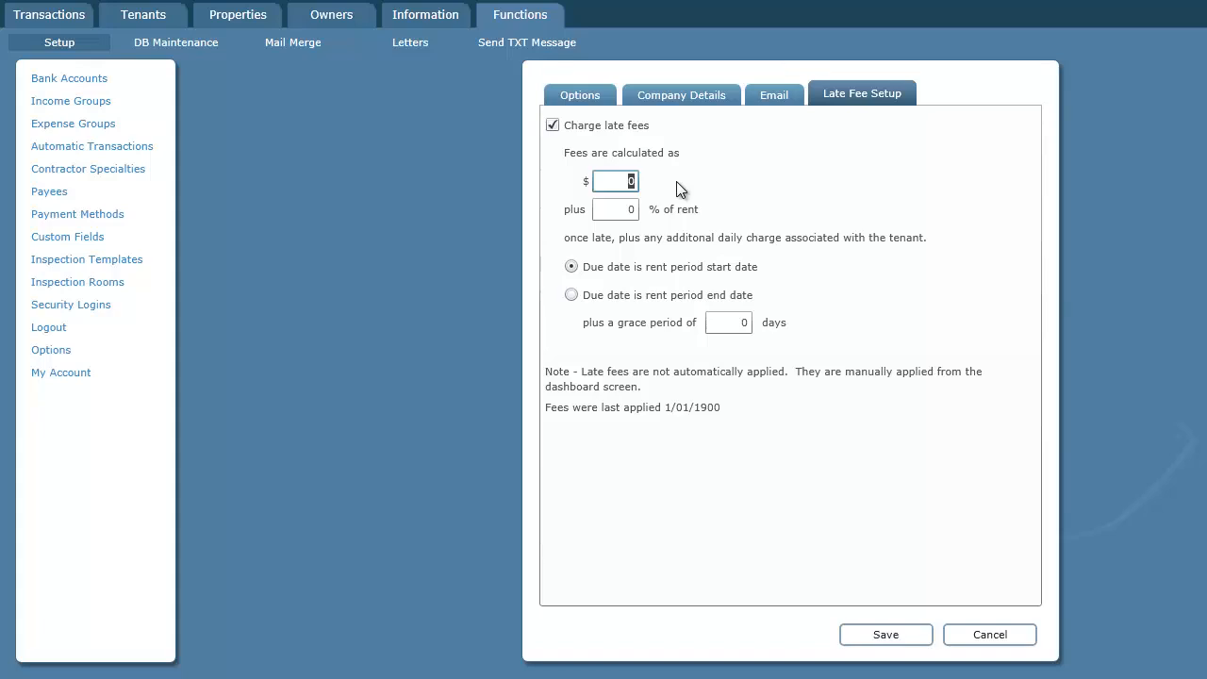
{"action": "type", "text": "10"}
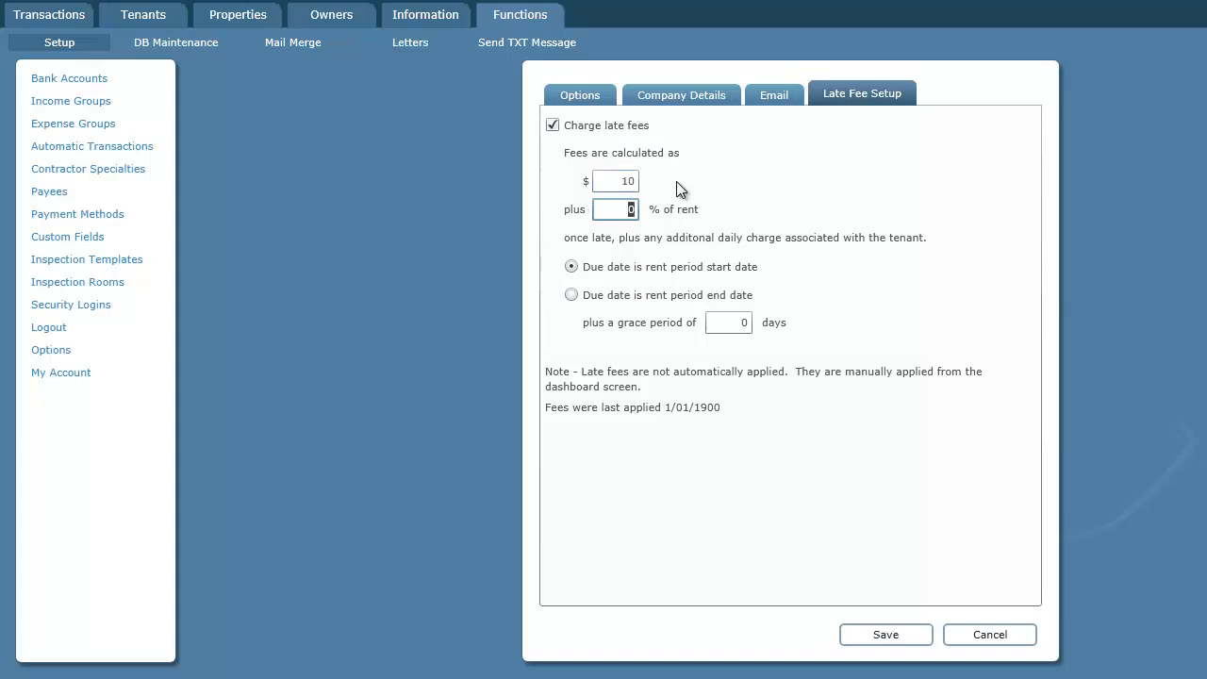
{"action": "type", "text": "2"}
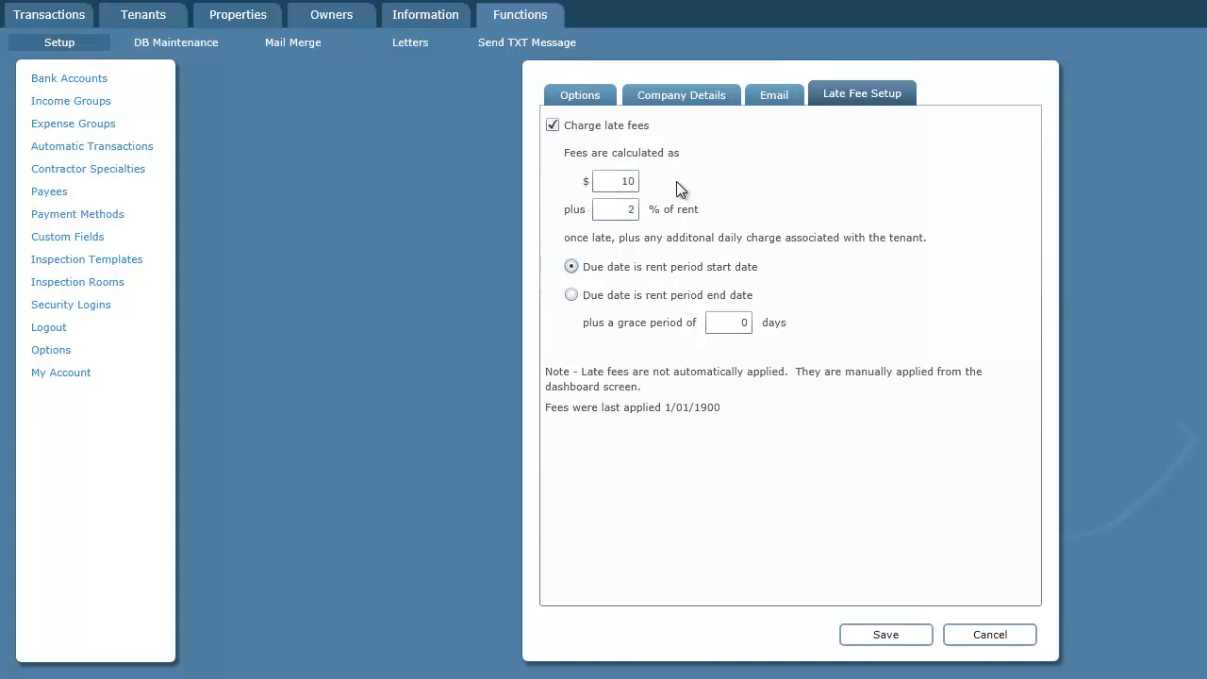
{"action": "left_click", "coordinate": [614, 181]}
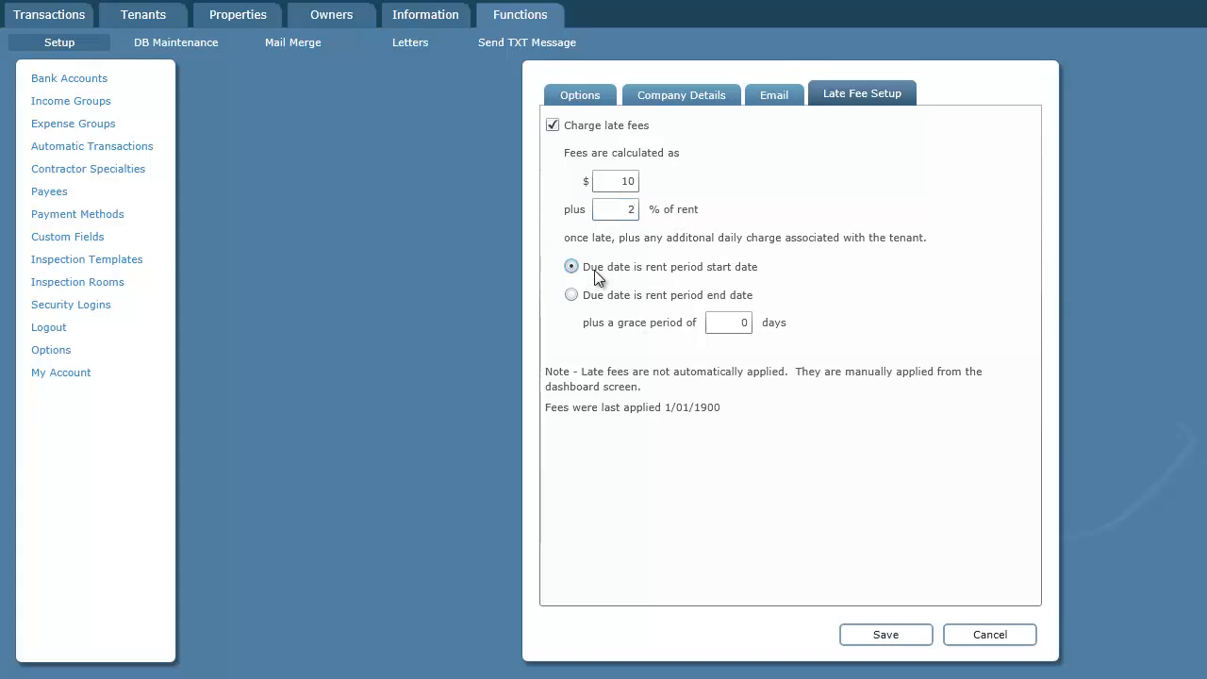
{"action": "mouse_move", "coordinate": [717, 279]}
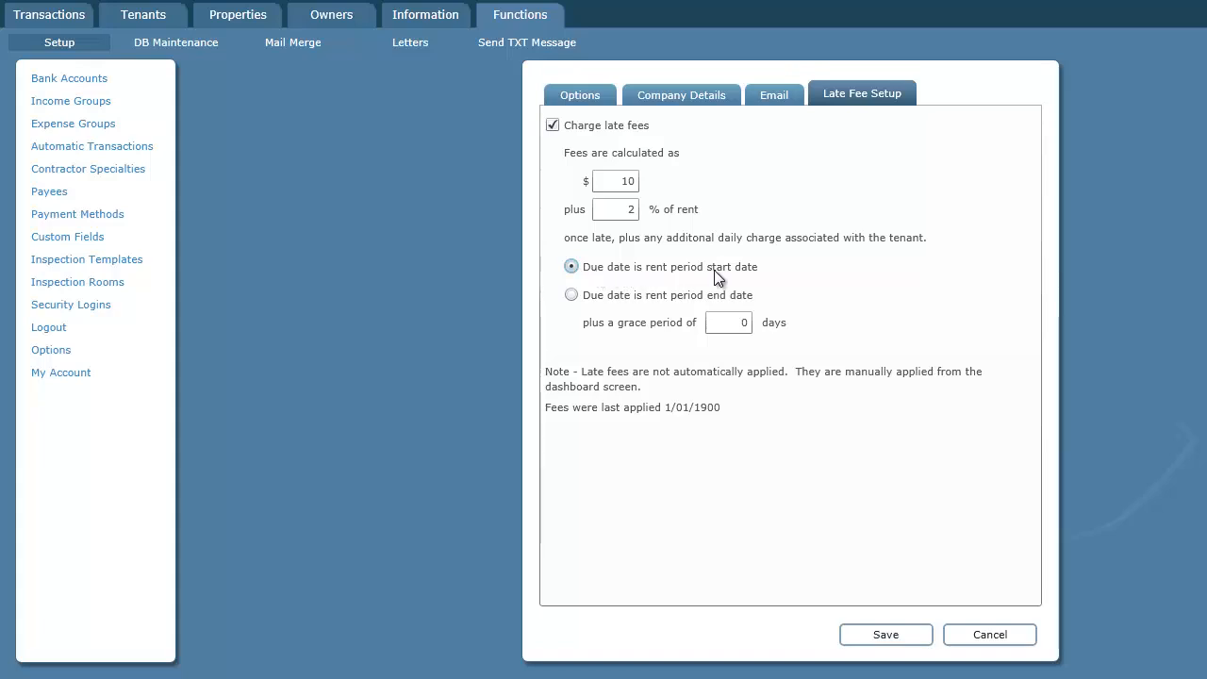
{"action": "mouse_move", "coordinate": [691, 305]}
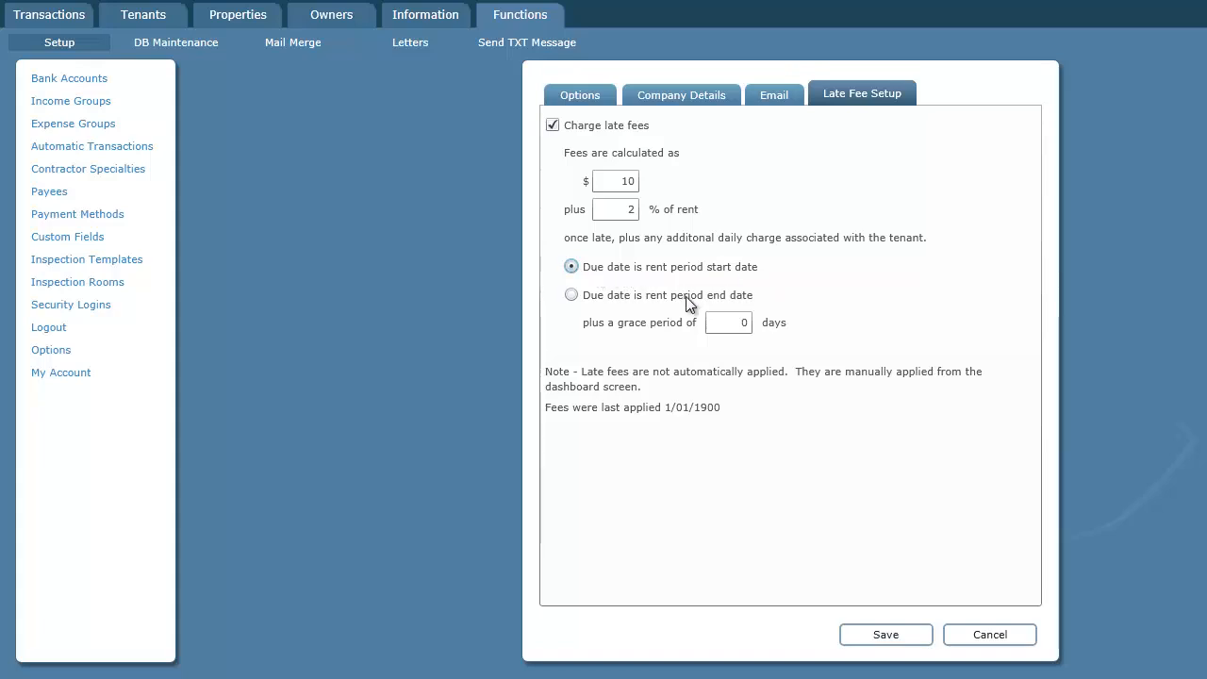
{"action": "mouse_move", "coordinate": [754, 300]}
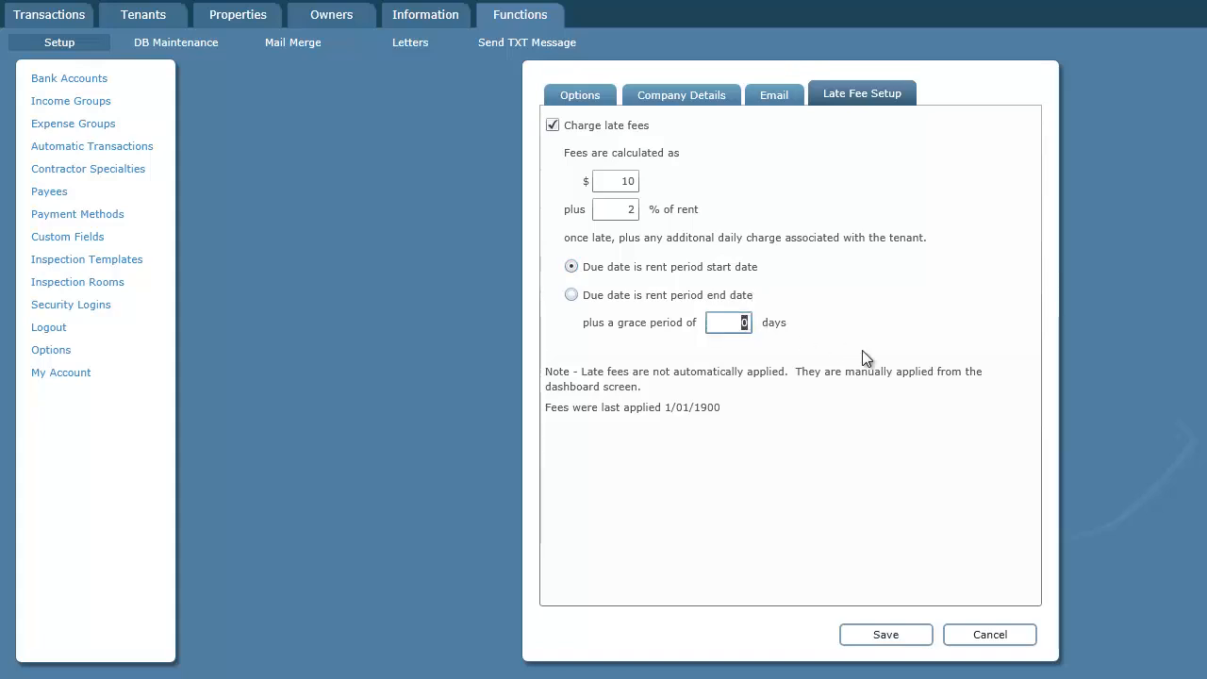
{"action": "type", "text": "10"}
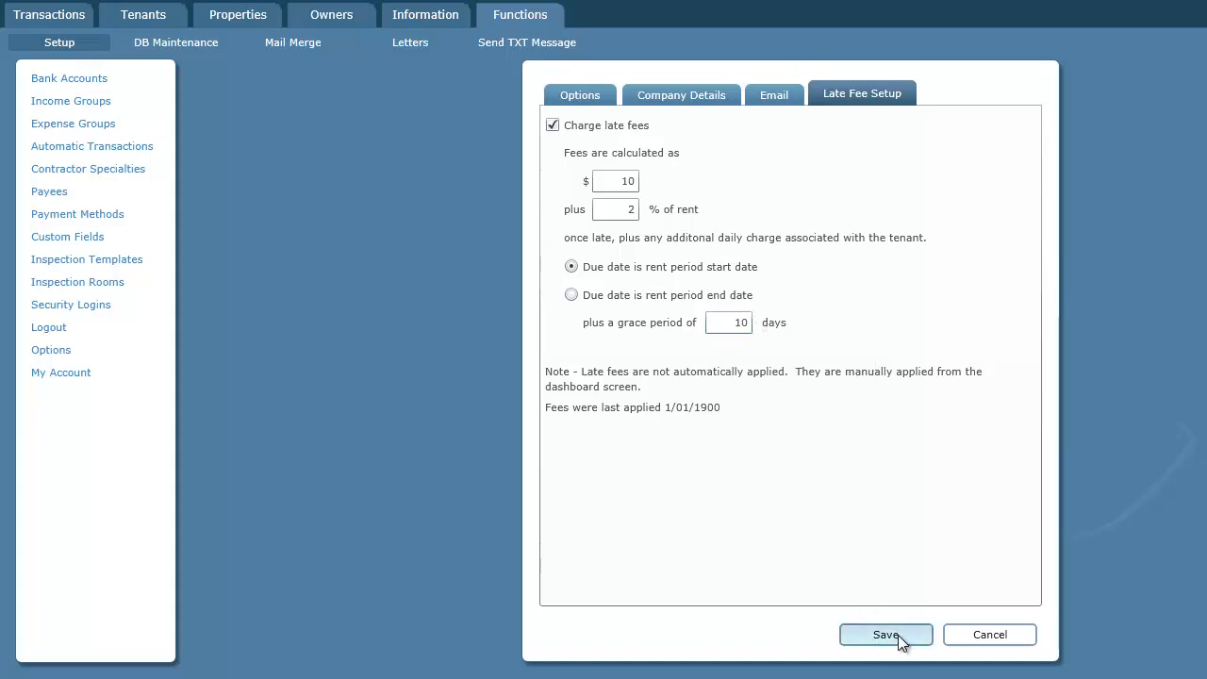
{"action": "left_click", "coordinate": [885, 633]}
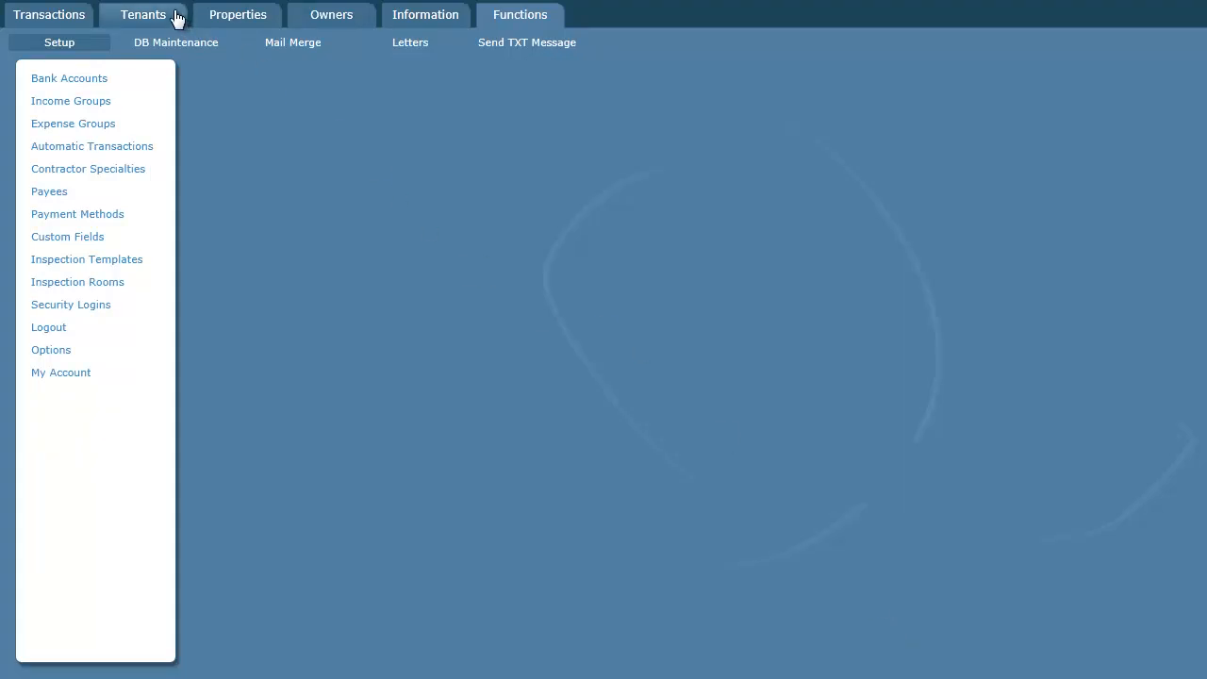
Step: Set Tenant 3's daily late fee to $1 and return to the tenant list
{"action": "left_click", "coordinate": [144, 15]}
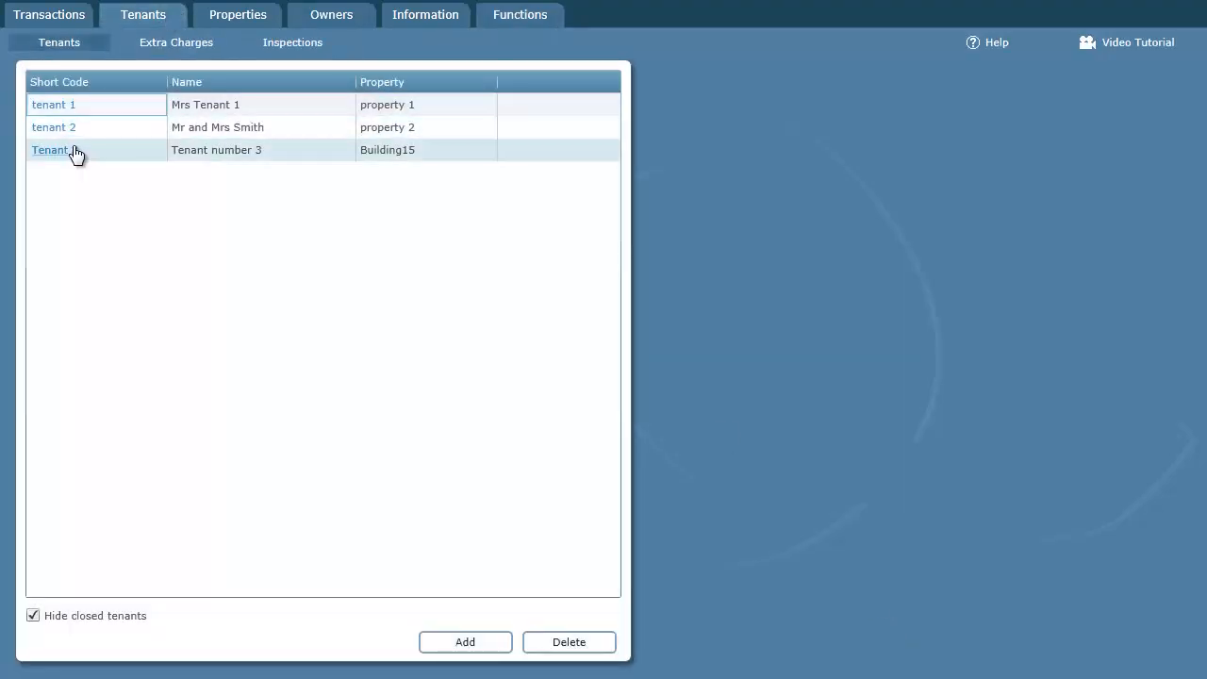
{"action": "left_click", "coordinate": [49, 151]}
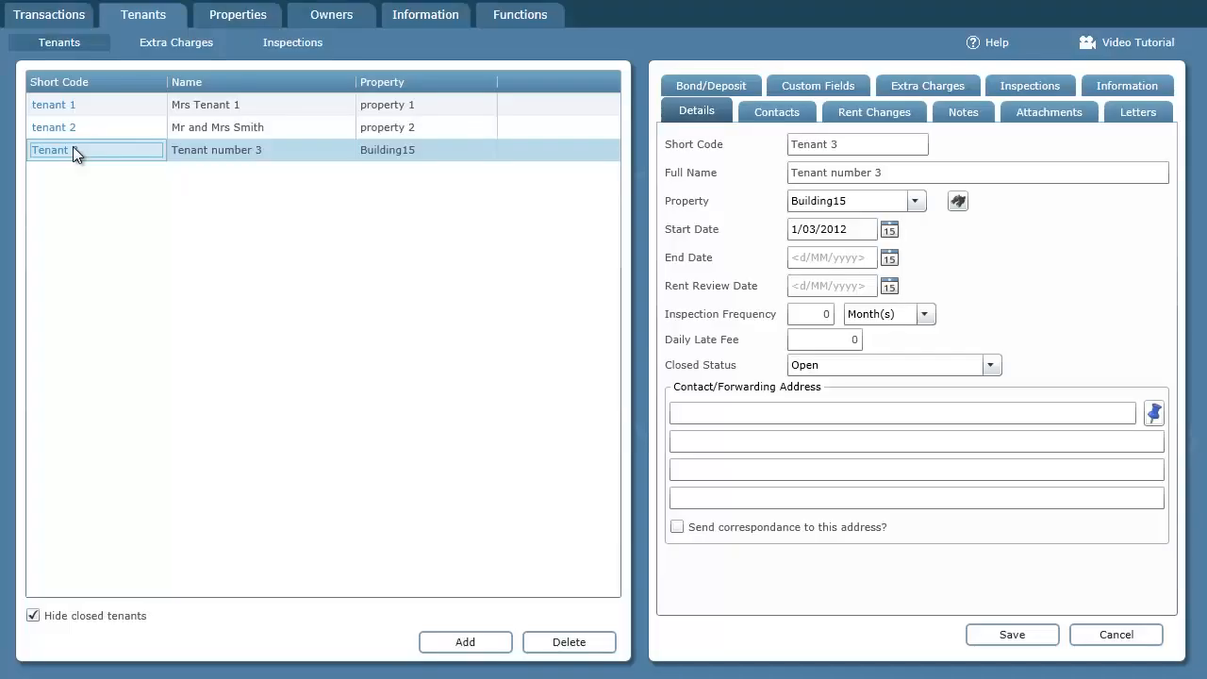
{"action": "left_click", "coordinate": [820, 340]}
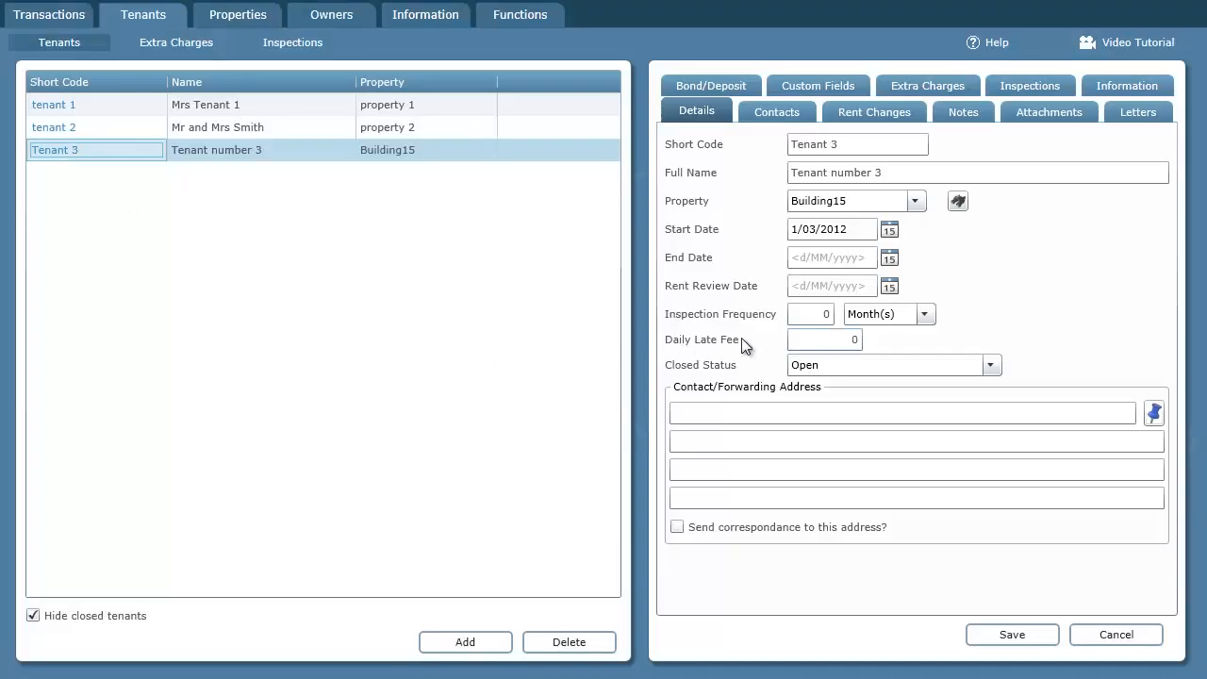
{"action": "left_click", "coordinate": [821, 339]}
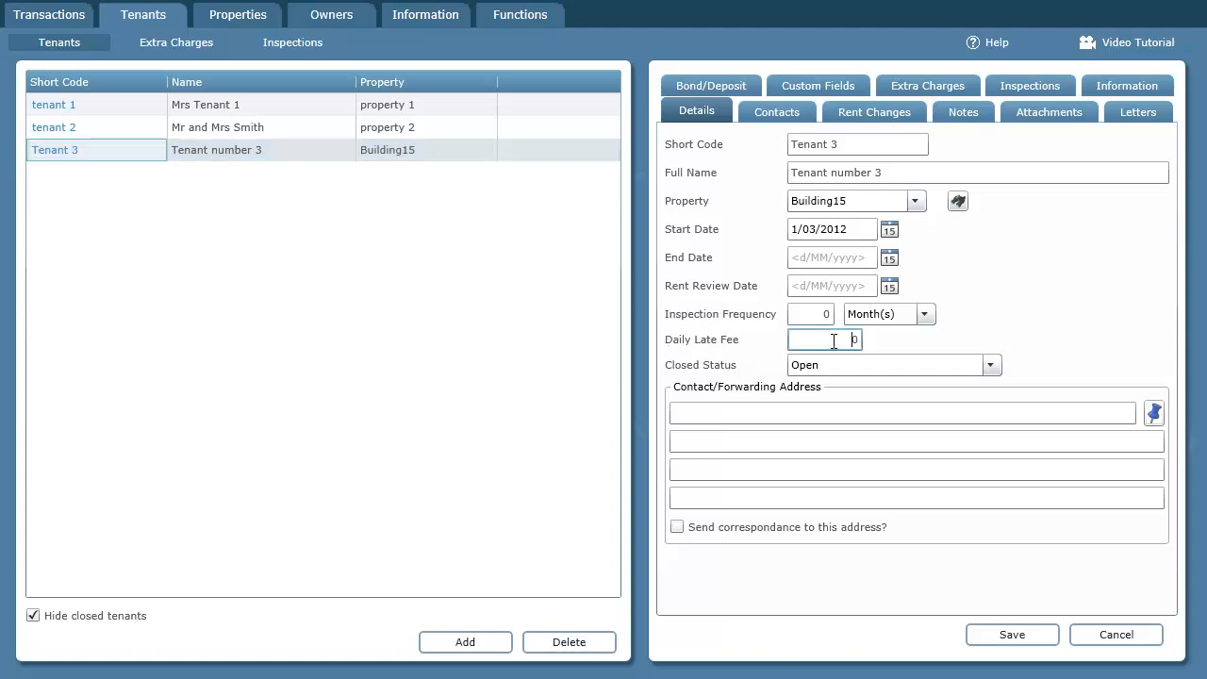
{"action": "type", "text": "1"}
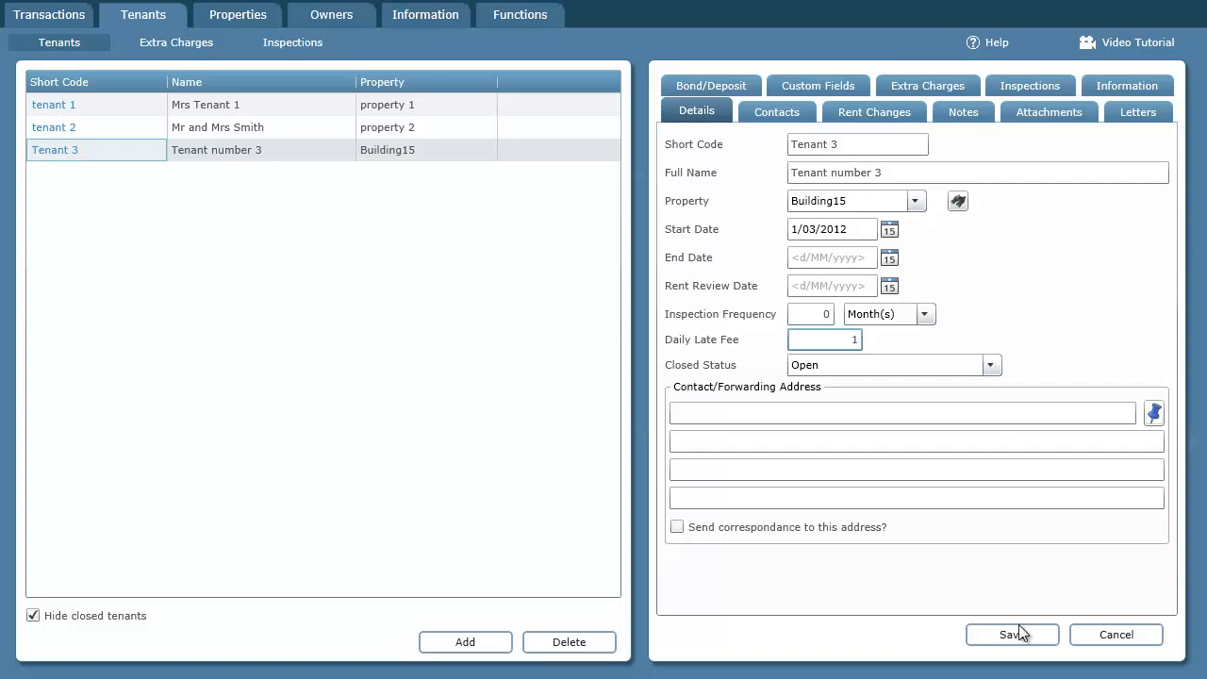
{"action": "left_click", "coordinate": [1011, 634]}
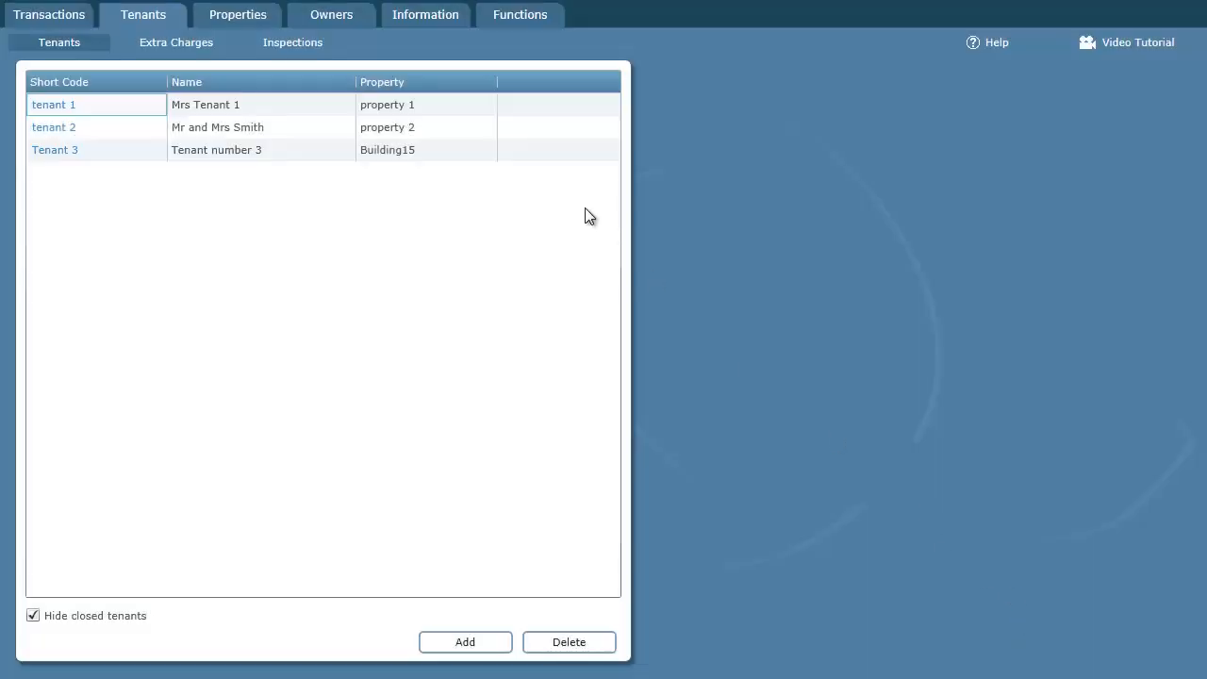
{"action": "mouse_move", "coordinate": [476, 49]}
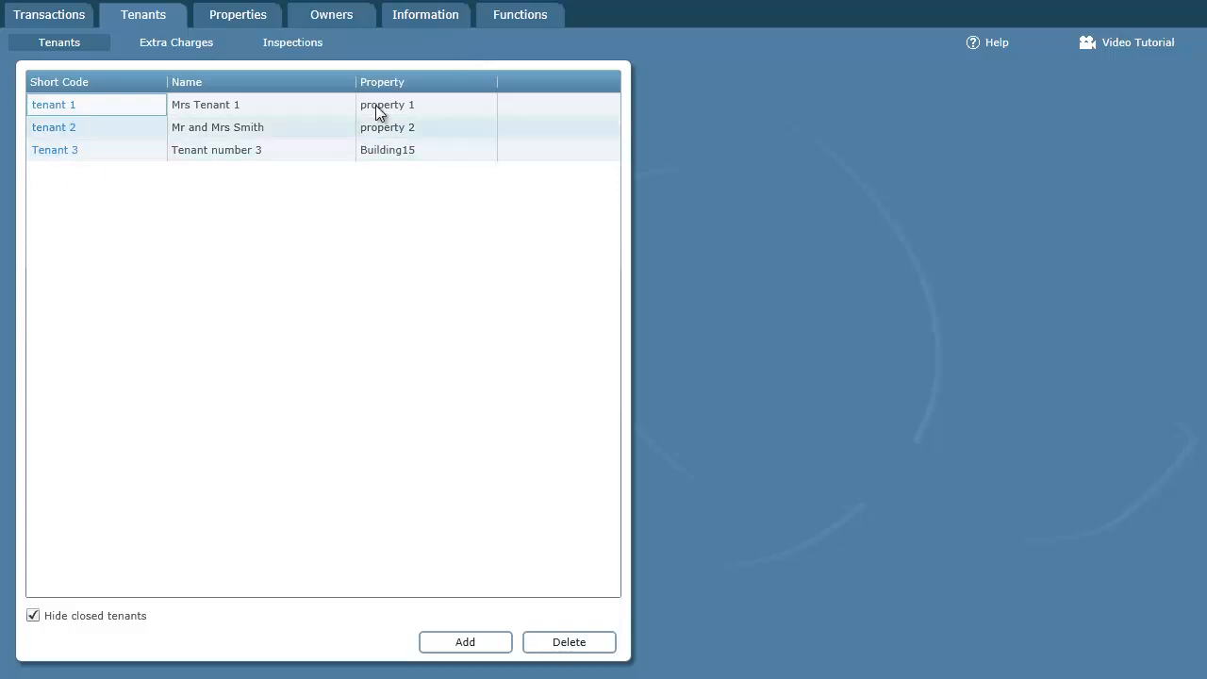
Step: Show the Information dashboard and open the details of the 23 pending late fees
{"action": "left_click", "coordinate": [426, 15]}
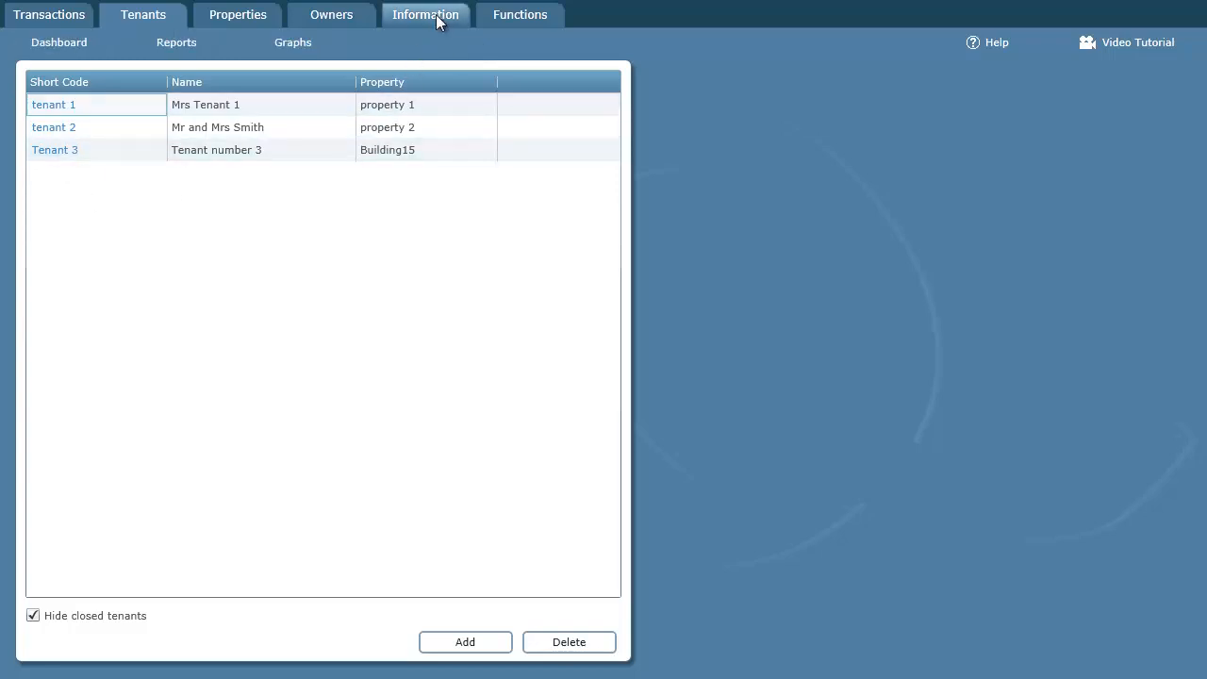
{"action": "left_click", "coordinate": [58, 41]}
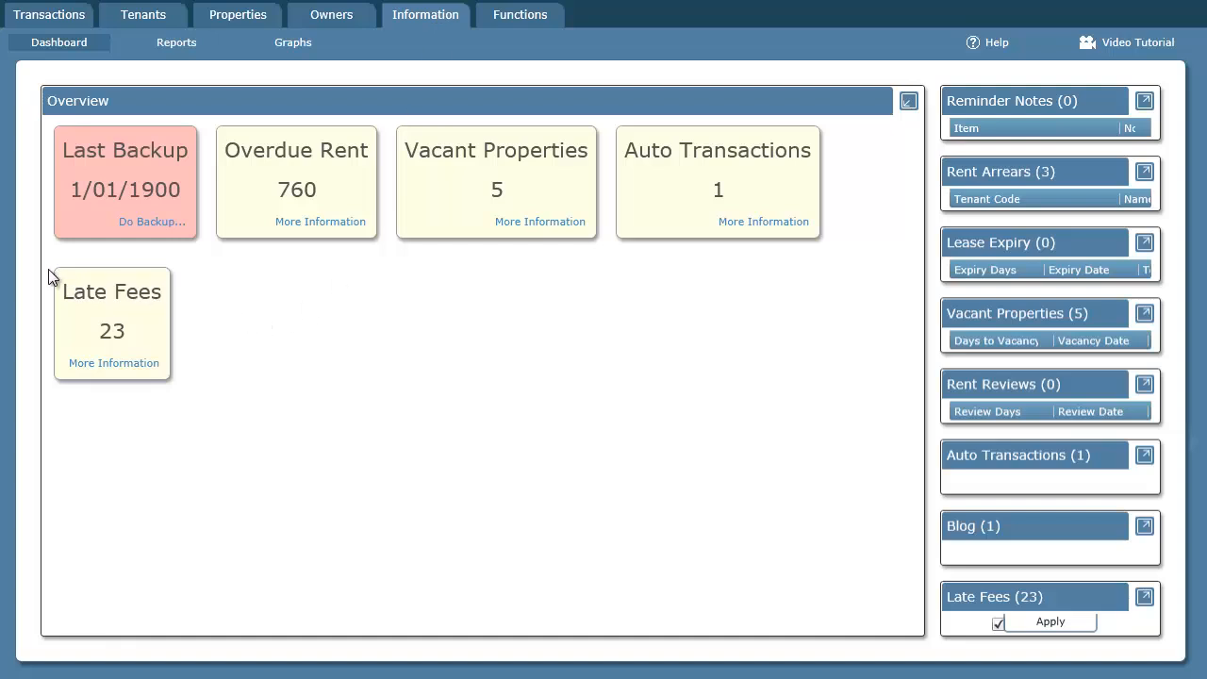
{"action": "mouse_move", "coordinate": [142, 290]}
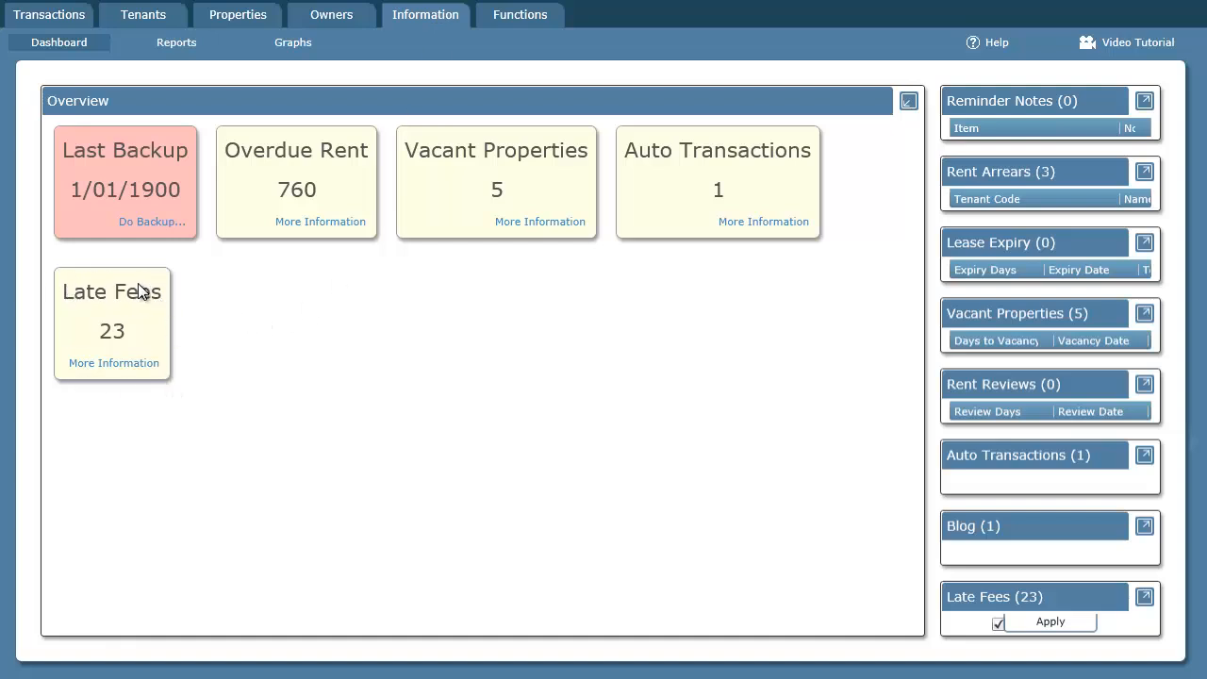
{"action": "mouse_move", "coordinate": [113, 362]}
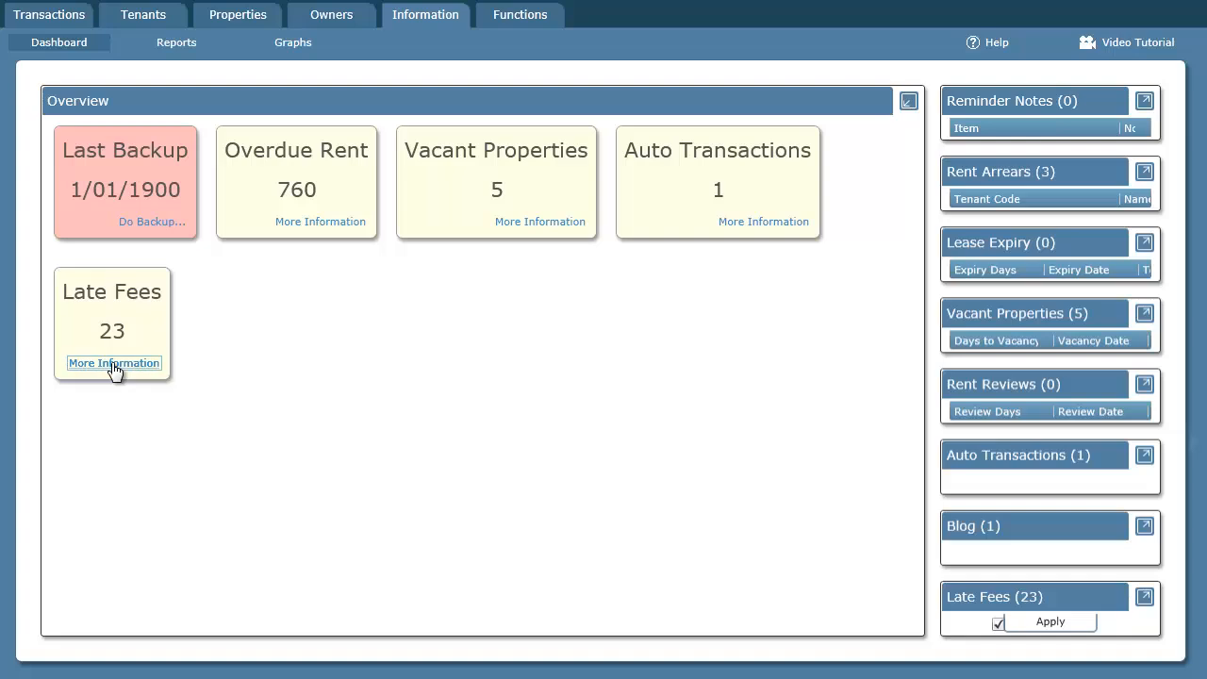
{"action": "left_click", "coordinate": [113, 362]}
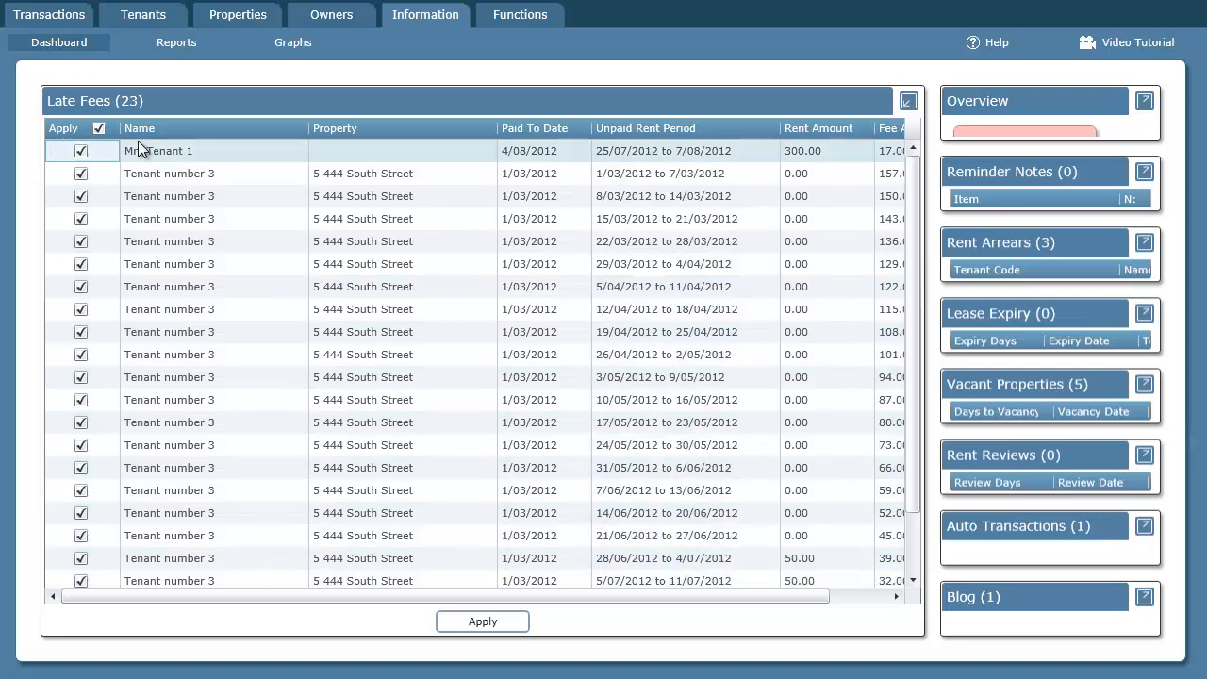
Step: Clear the Apply-all tick and select three Tenant number 3 late fee rows
{"action": "left_click", "coordinate": [100, 129]}
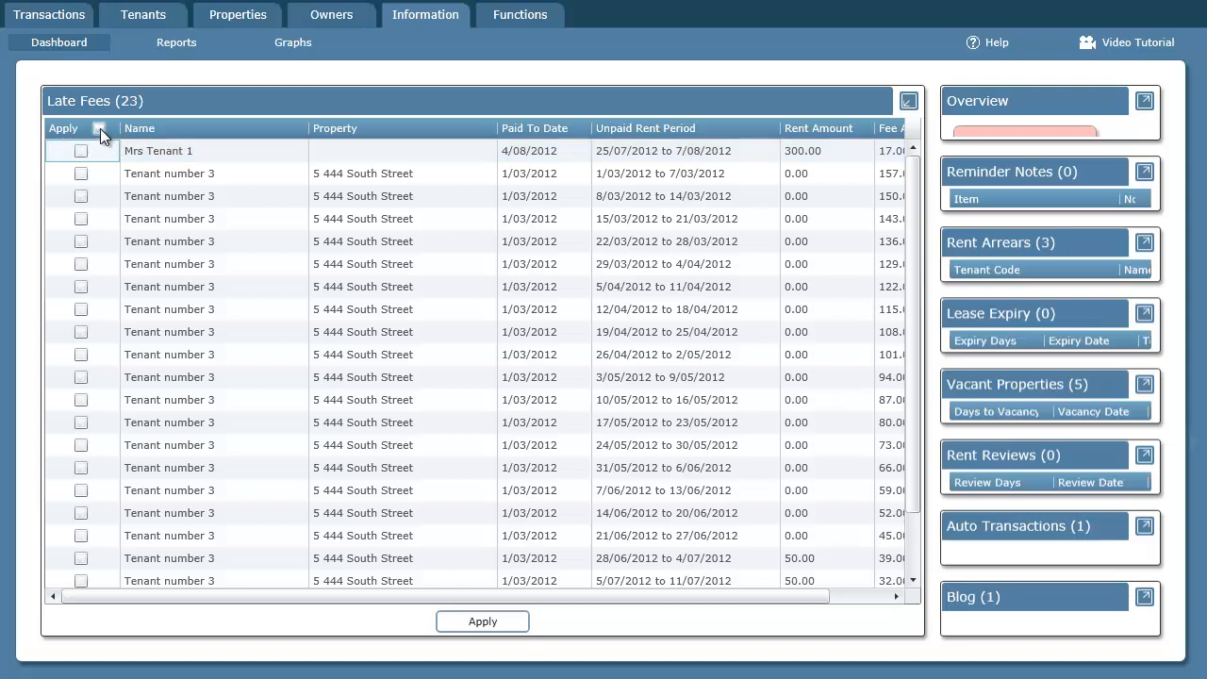
{"action": "left_click", "coordinate": [80, 287]}
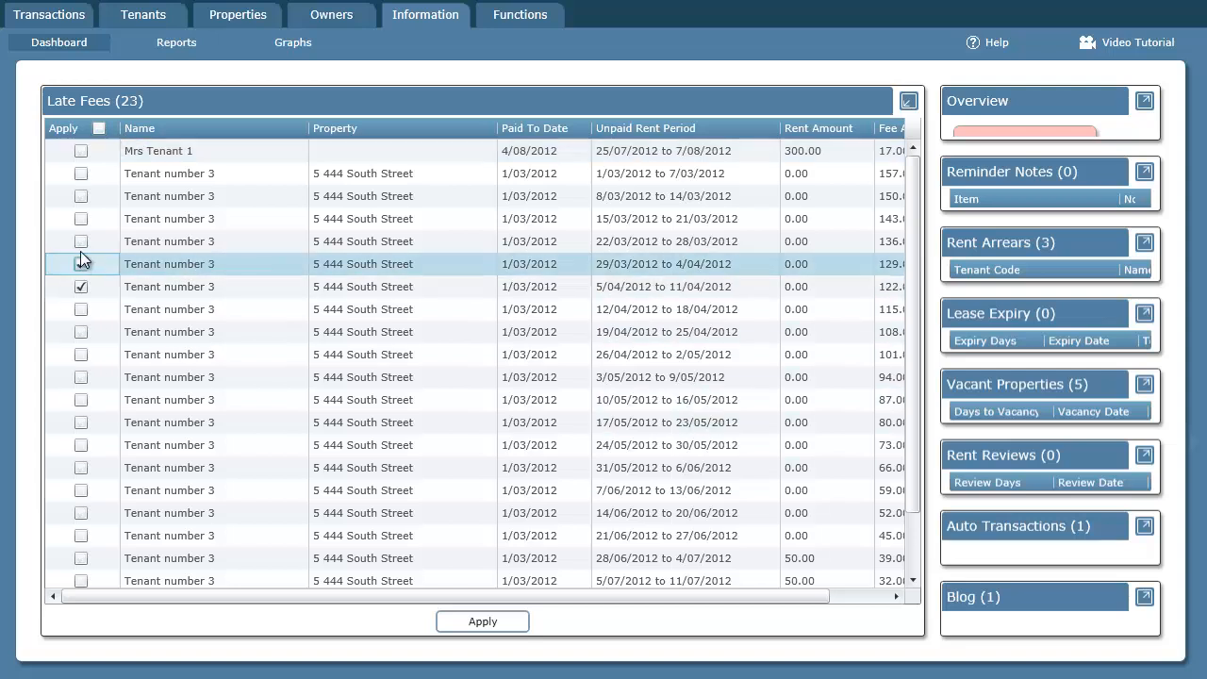
{"action": "left_click", "coordinate": [79, 241]}
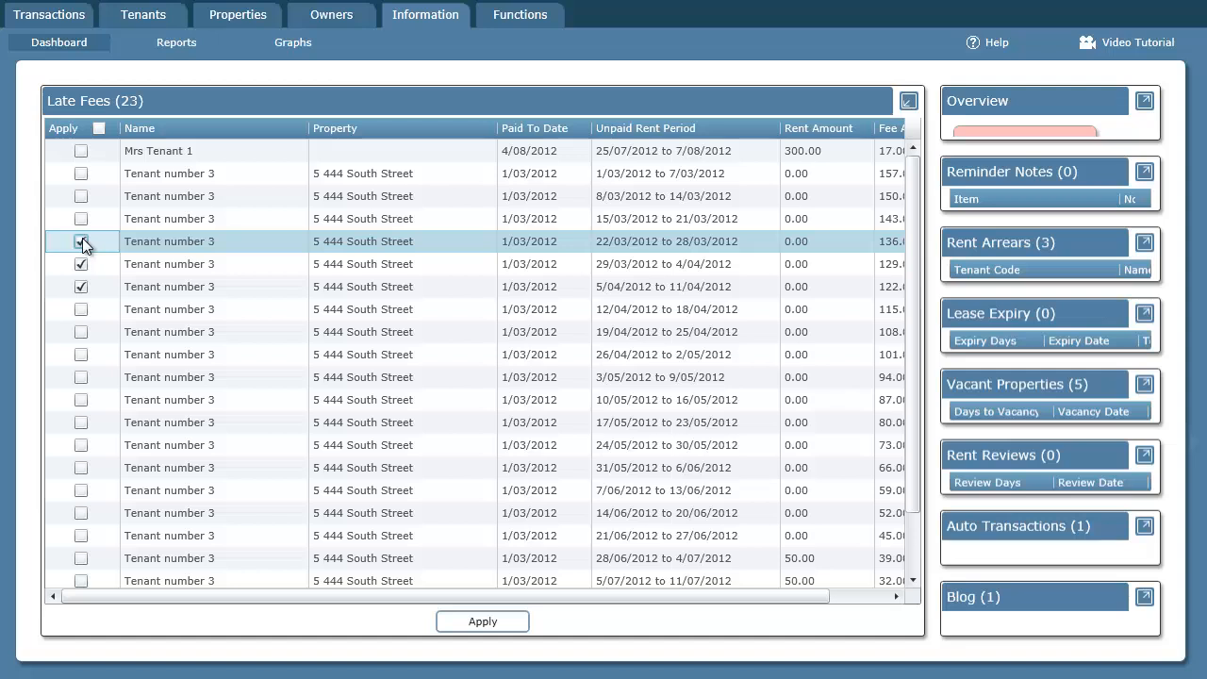
{"action": "left_click", "coordinate": [98, 128]}
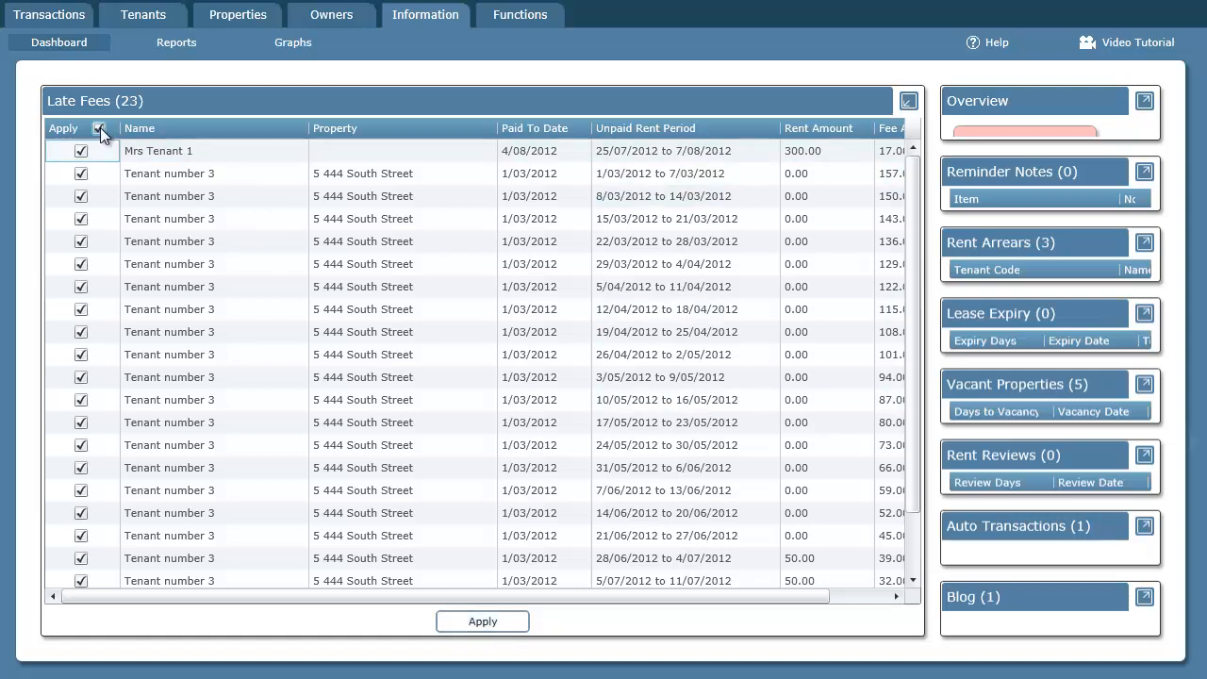
{"action": "left_click", "coordinate": [81, 128]}
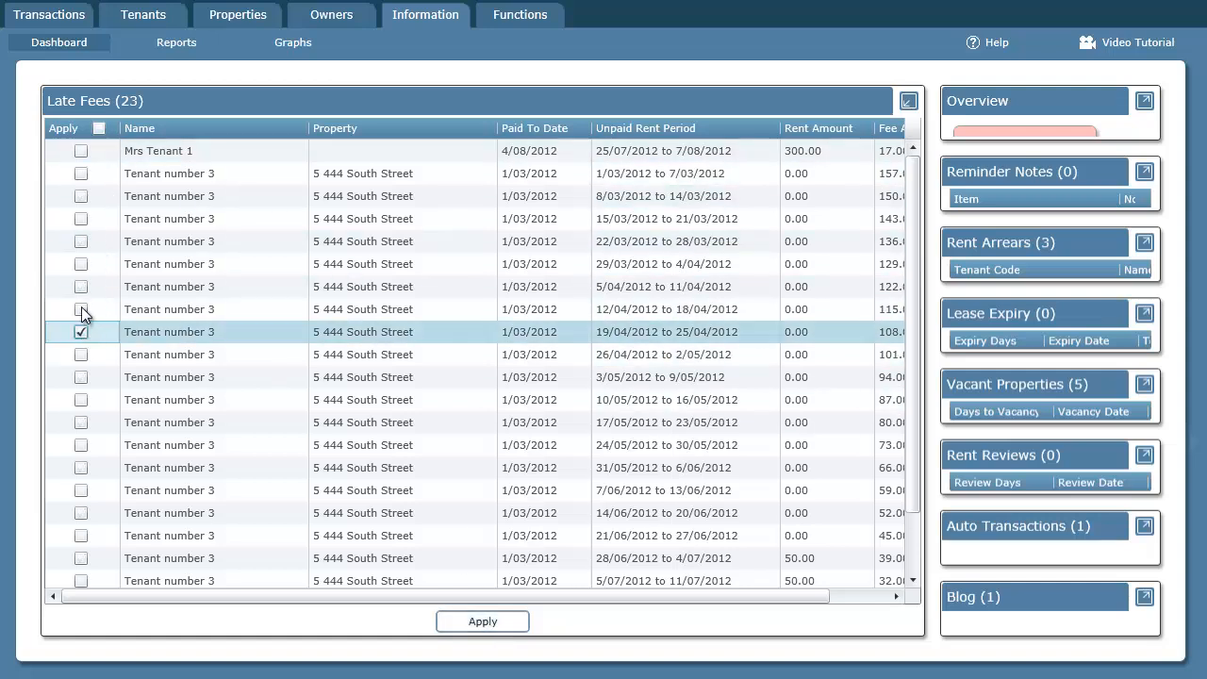
{"action": "left_click", "coordinate": [81, 309]}
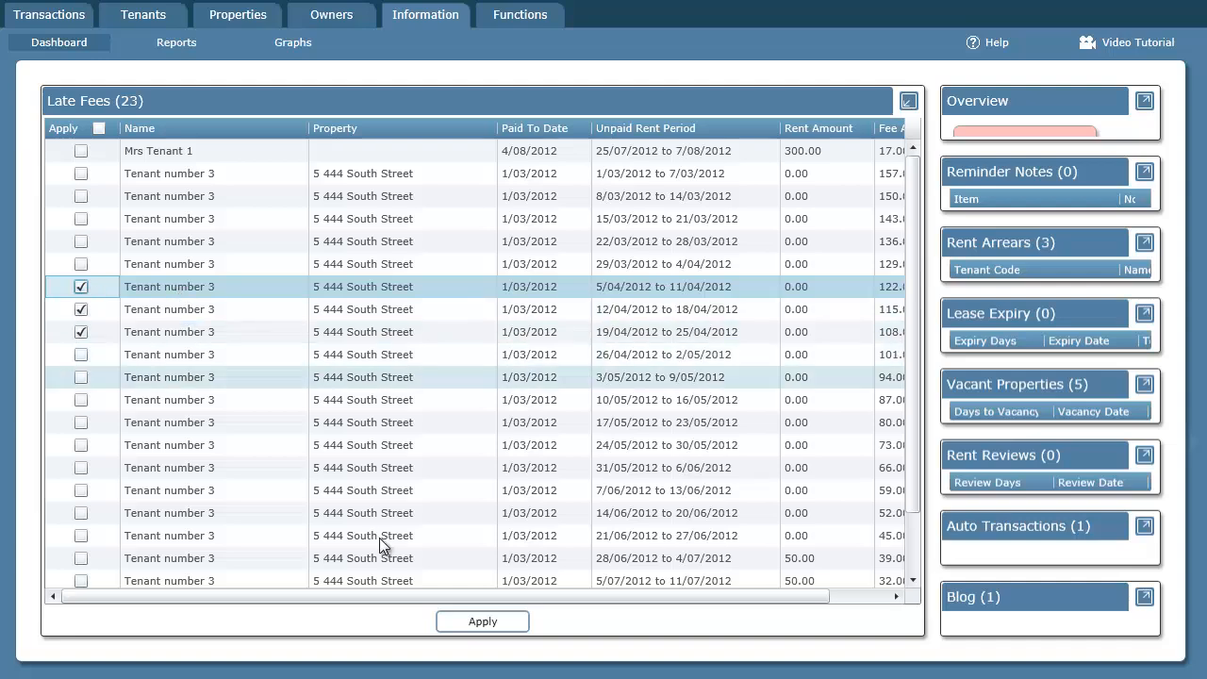
Step: Apply the chosen late fees and view them as extra charges of 122.00, 115.00 and 108.00
{"action": "left_click", "coordinate": [483, 620]}
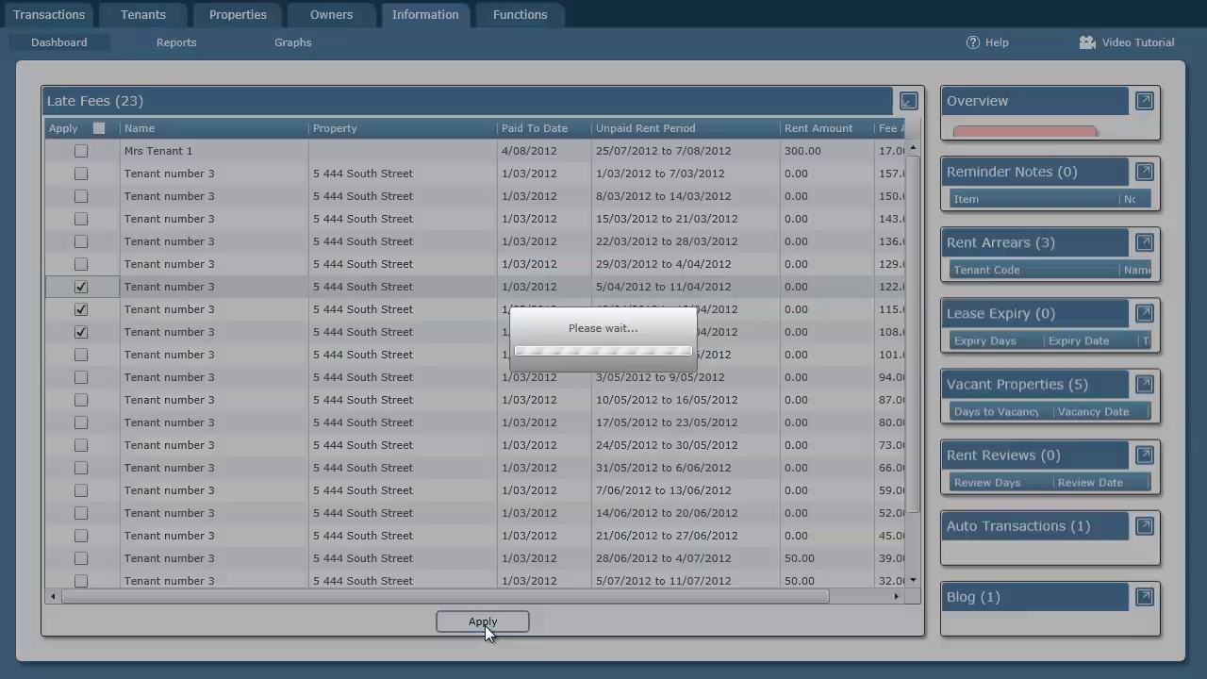
{"action": "left_click", "coordinate": [483, 622]}
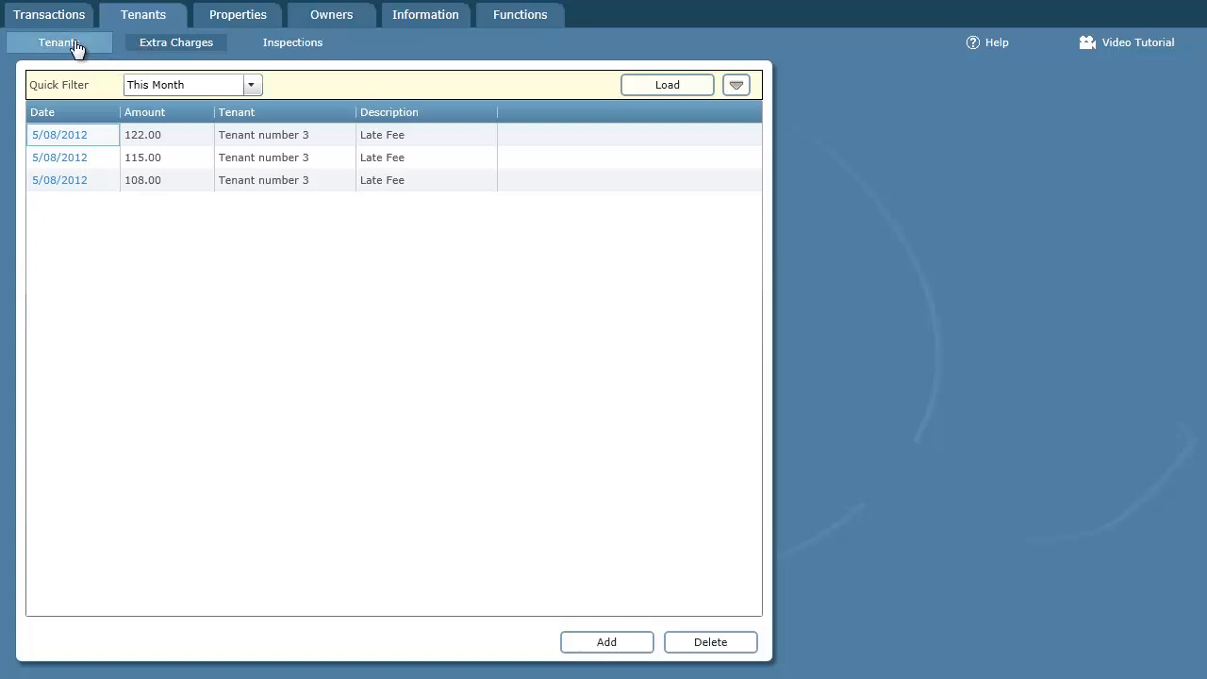
Step: Review Tenant 3's extra charges (115.00, 108.00) and account information with 935.00 total due
{"action": "left_click", "coordinate": [58, 41]}
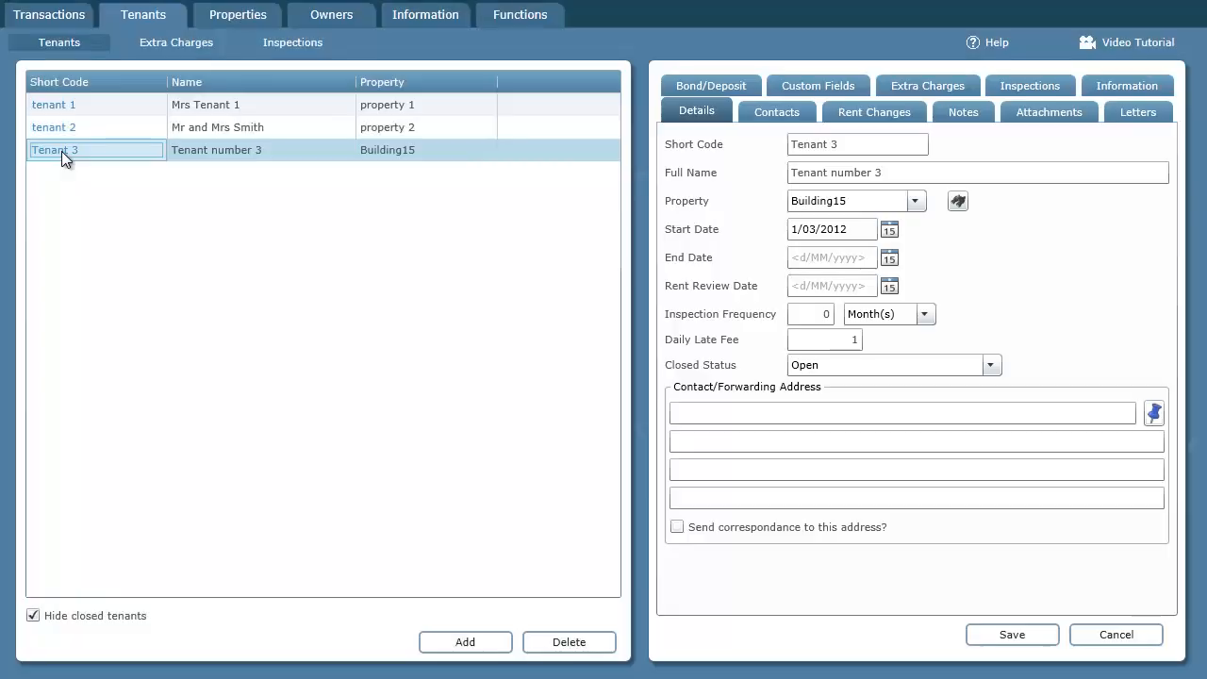
{"action": "mouse_move", "coordinate": [928, 87]}
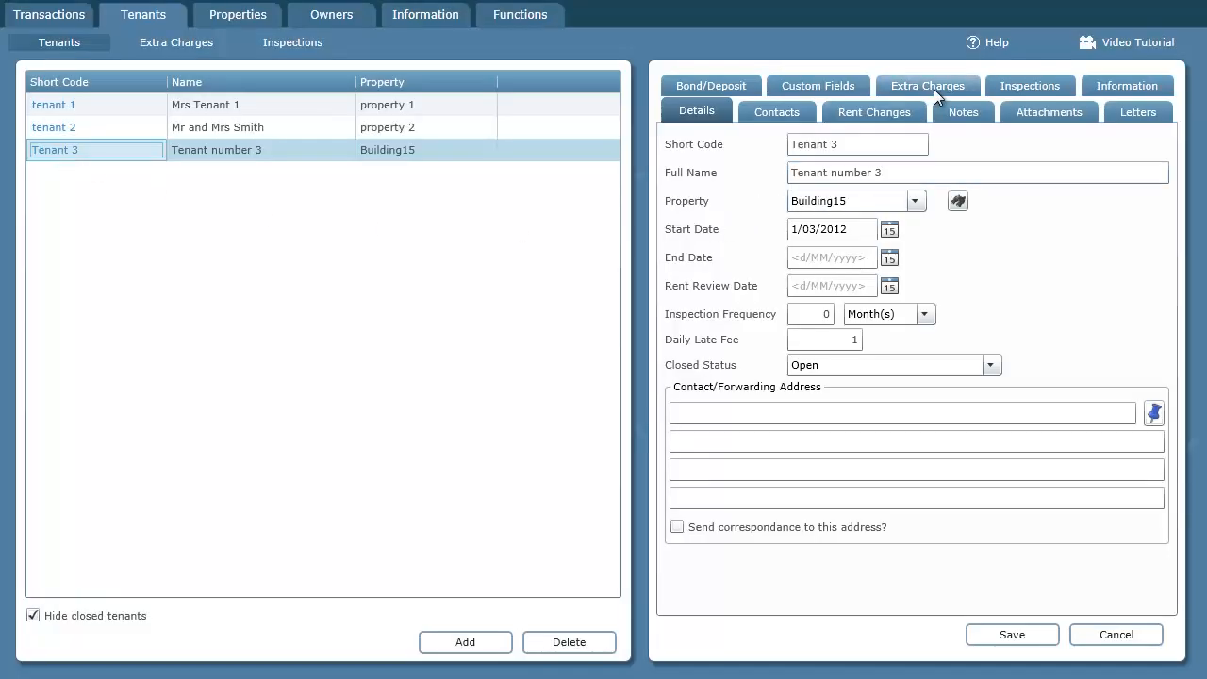
{"action": "left_click", "coordinate": [928, 85]}
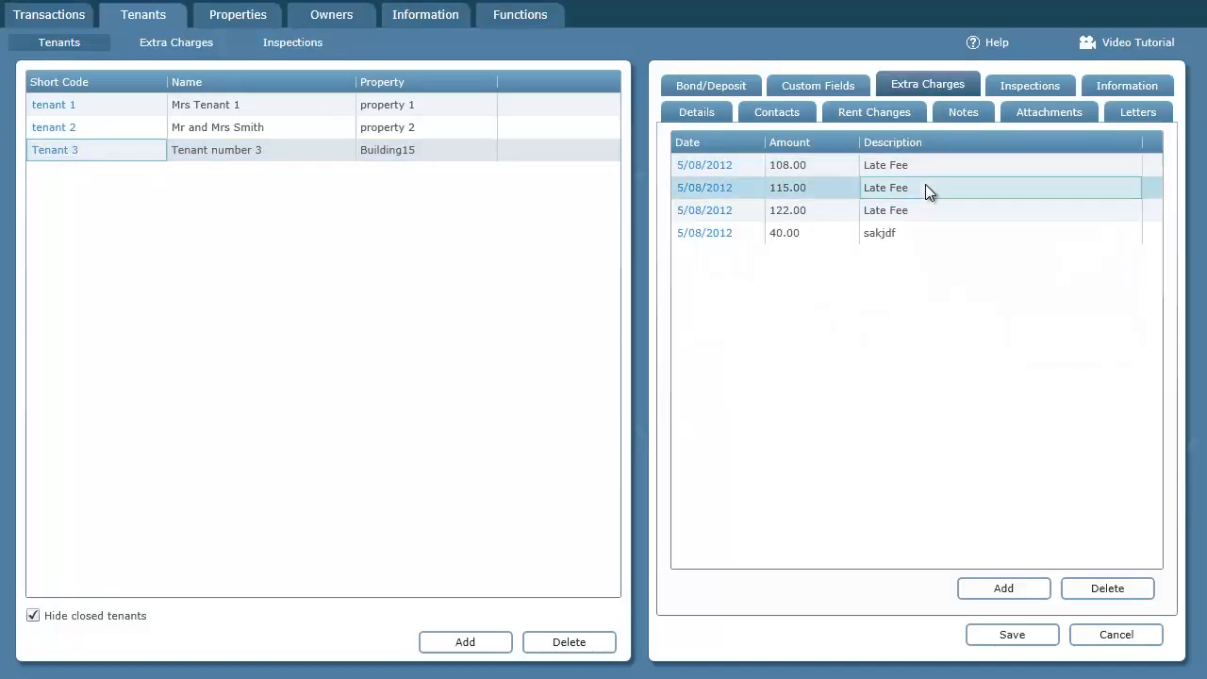
{"action": "left_click", "coordinate": [886, 166]}
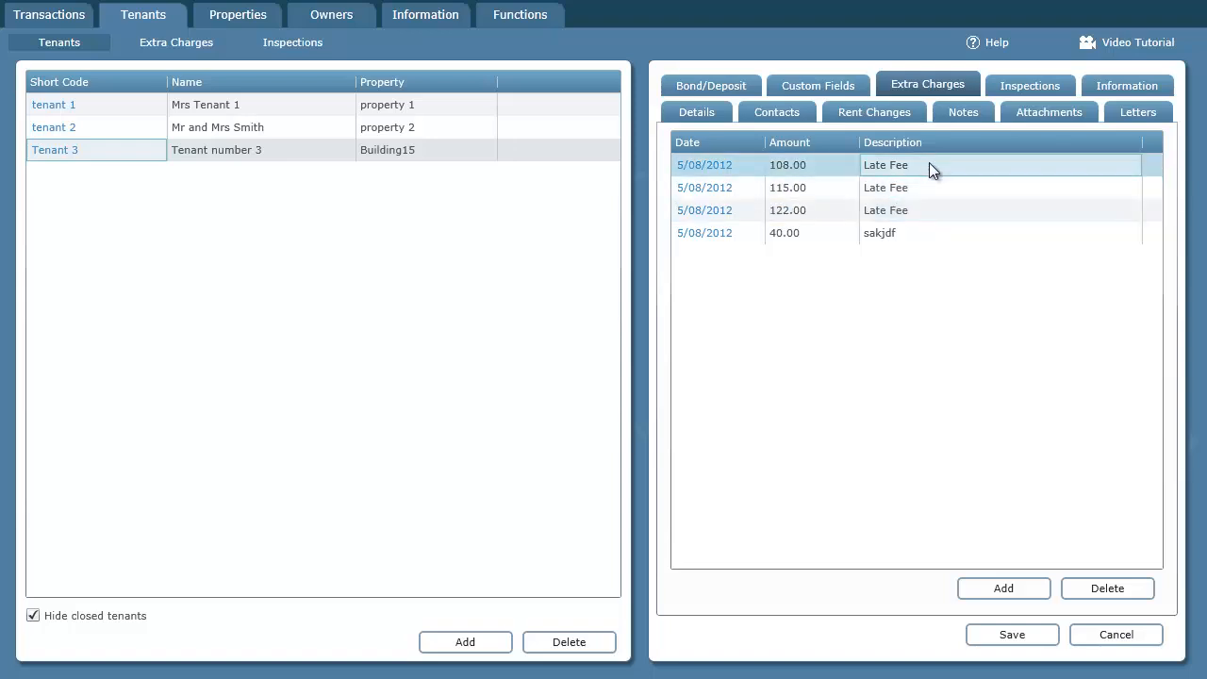
{"action": "left_click", "coordinate": [1128, 83]}
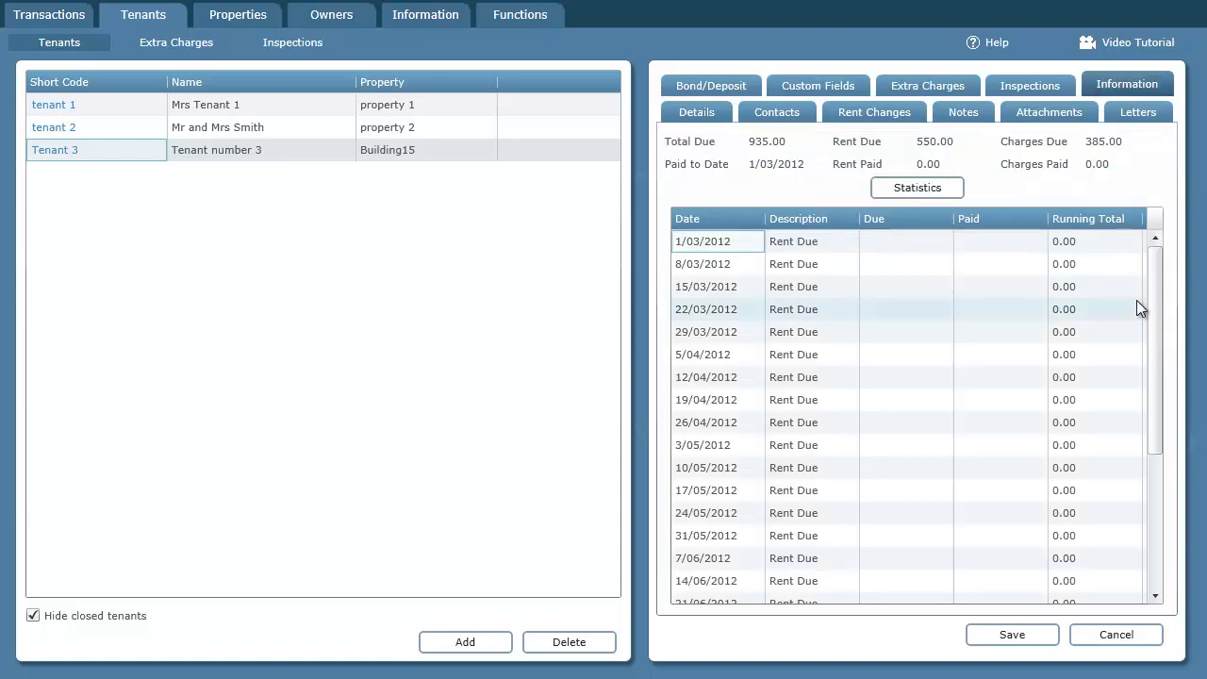
{"action": "scroll", "scroll_direction": "down", "scroll_amount": 3}
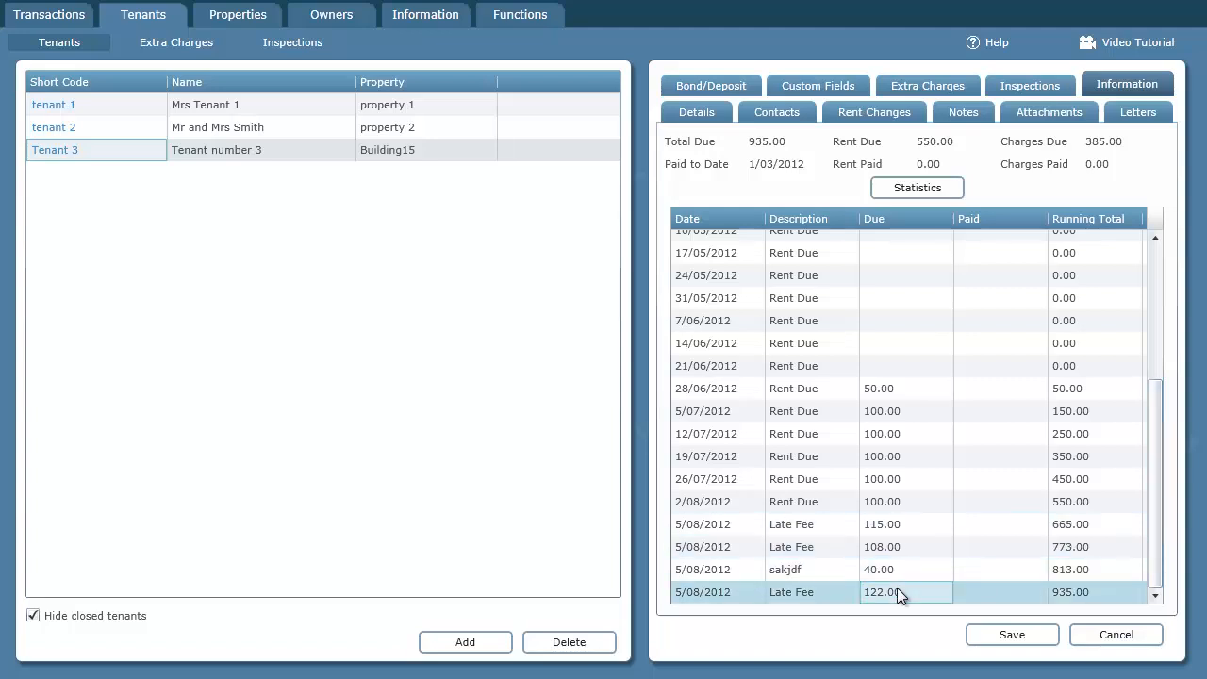
{"action": "left_click", "coordinate": [882, 524]}
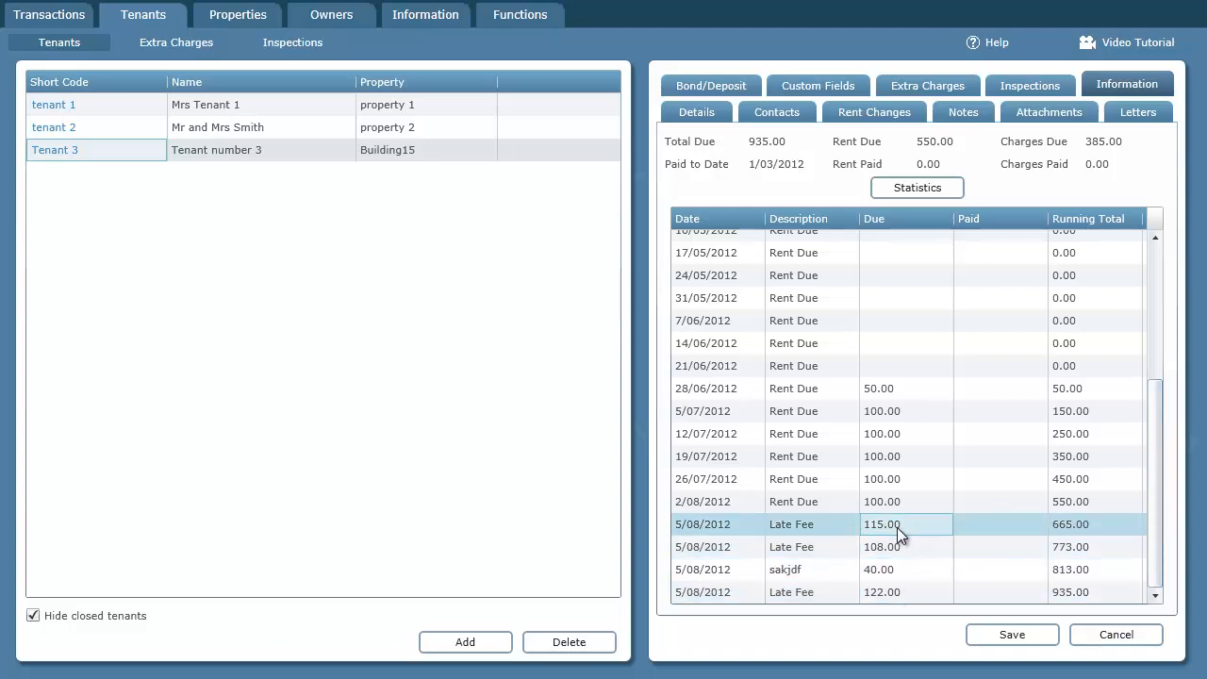